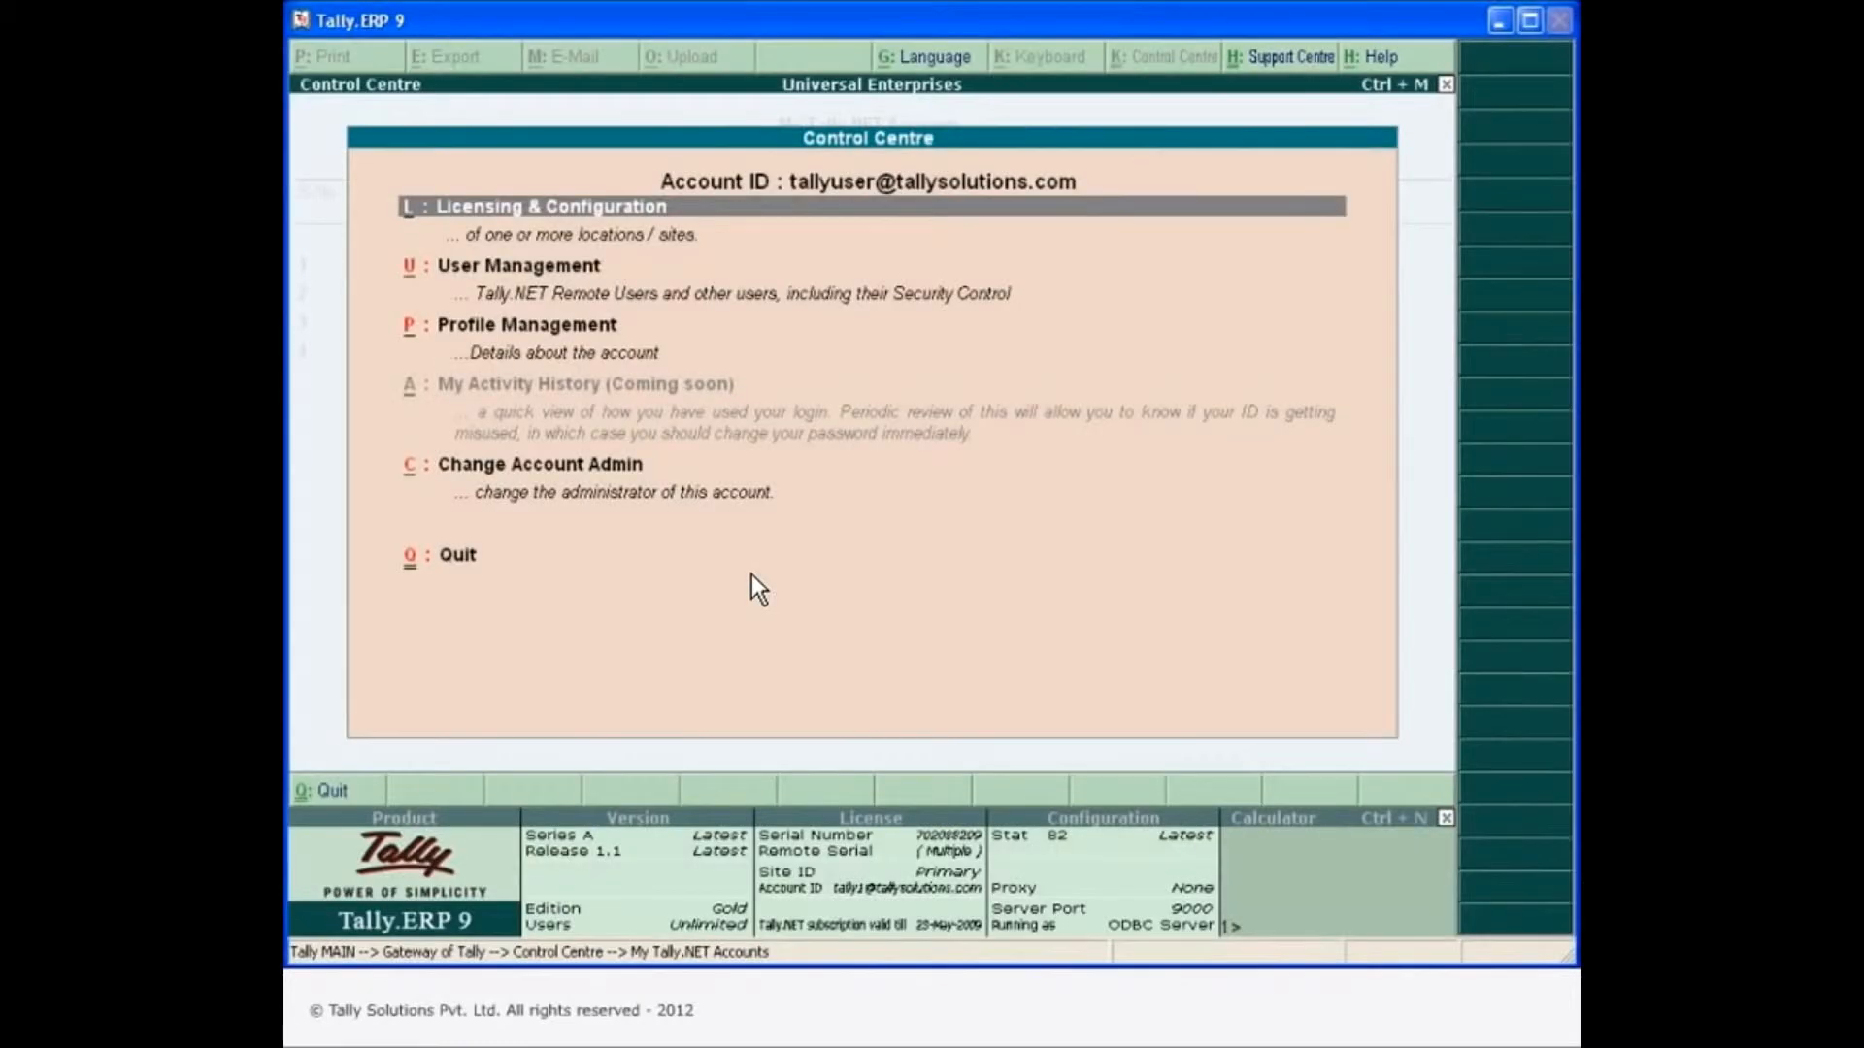
mouse_move(543, 309)
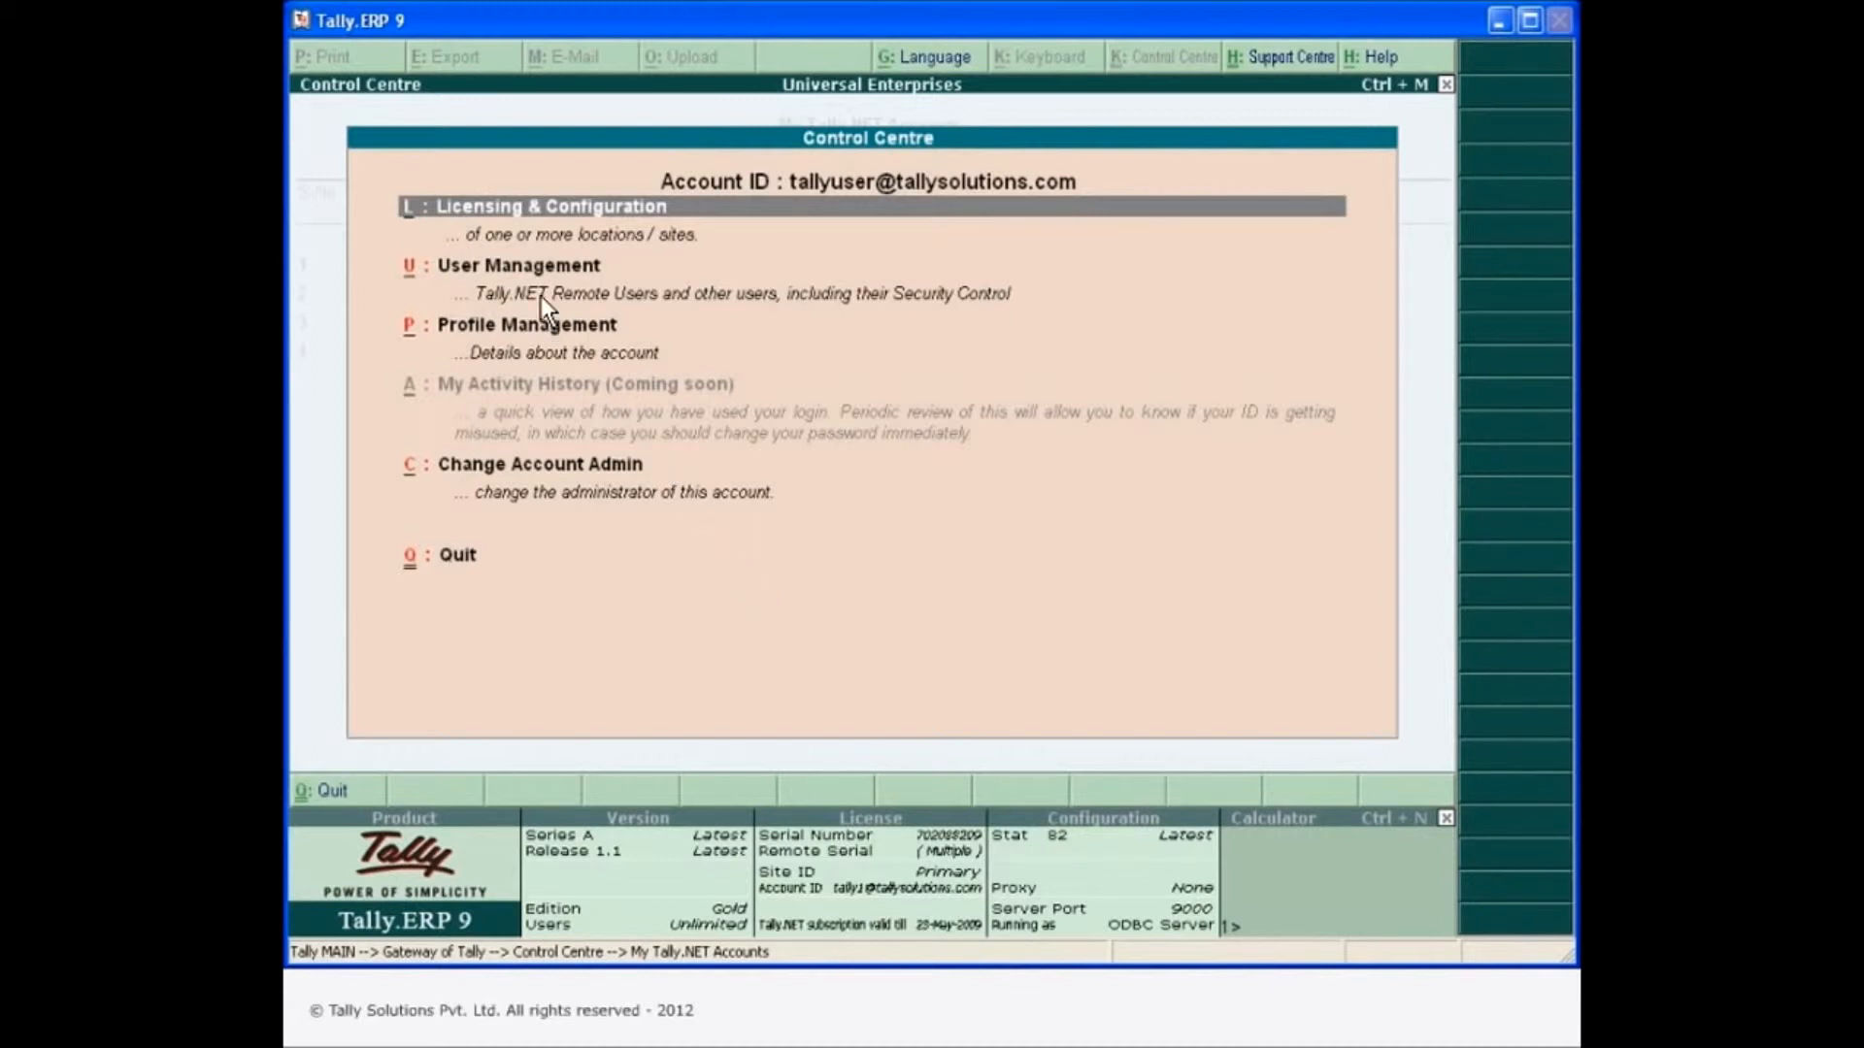
- Add a Standard User remote Tally.NET ID under User Management and accept the list
left_click(516, 266)
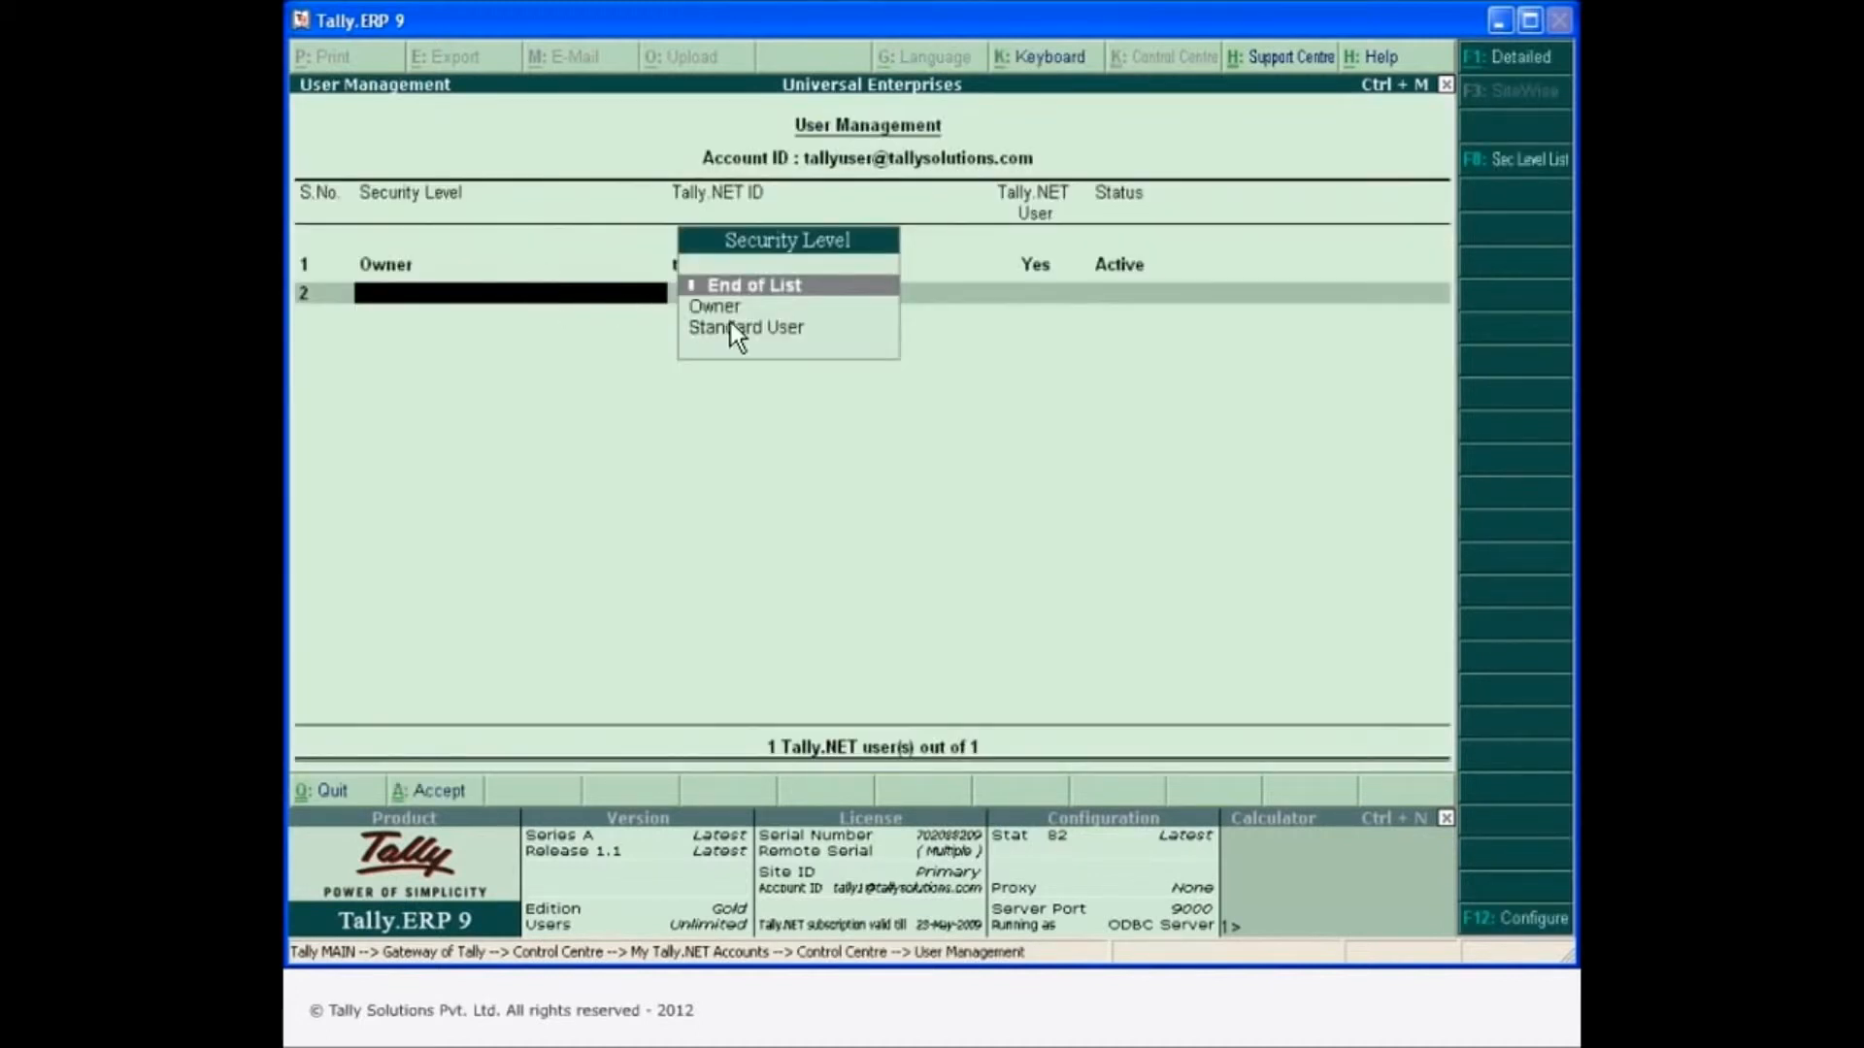
left_click(746, 326)
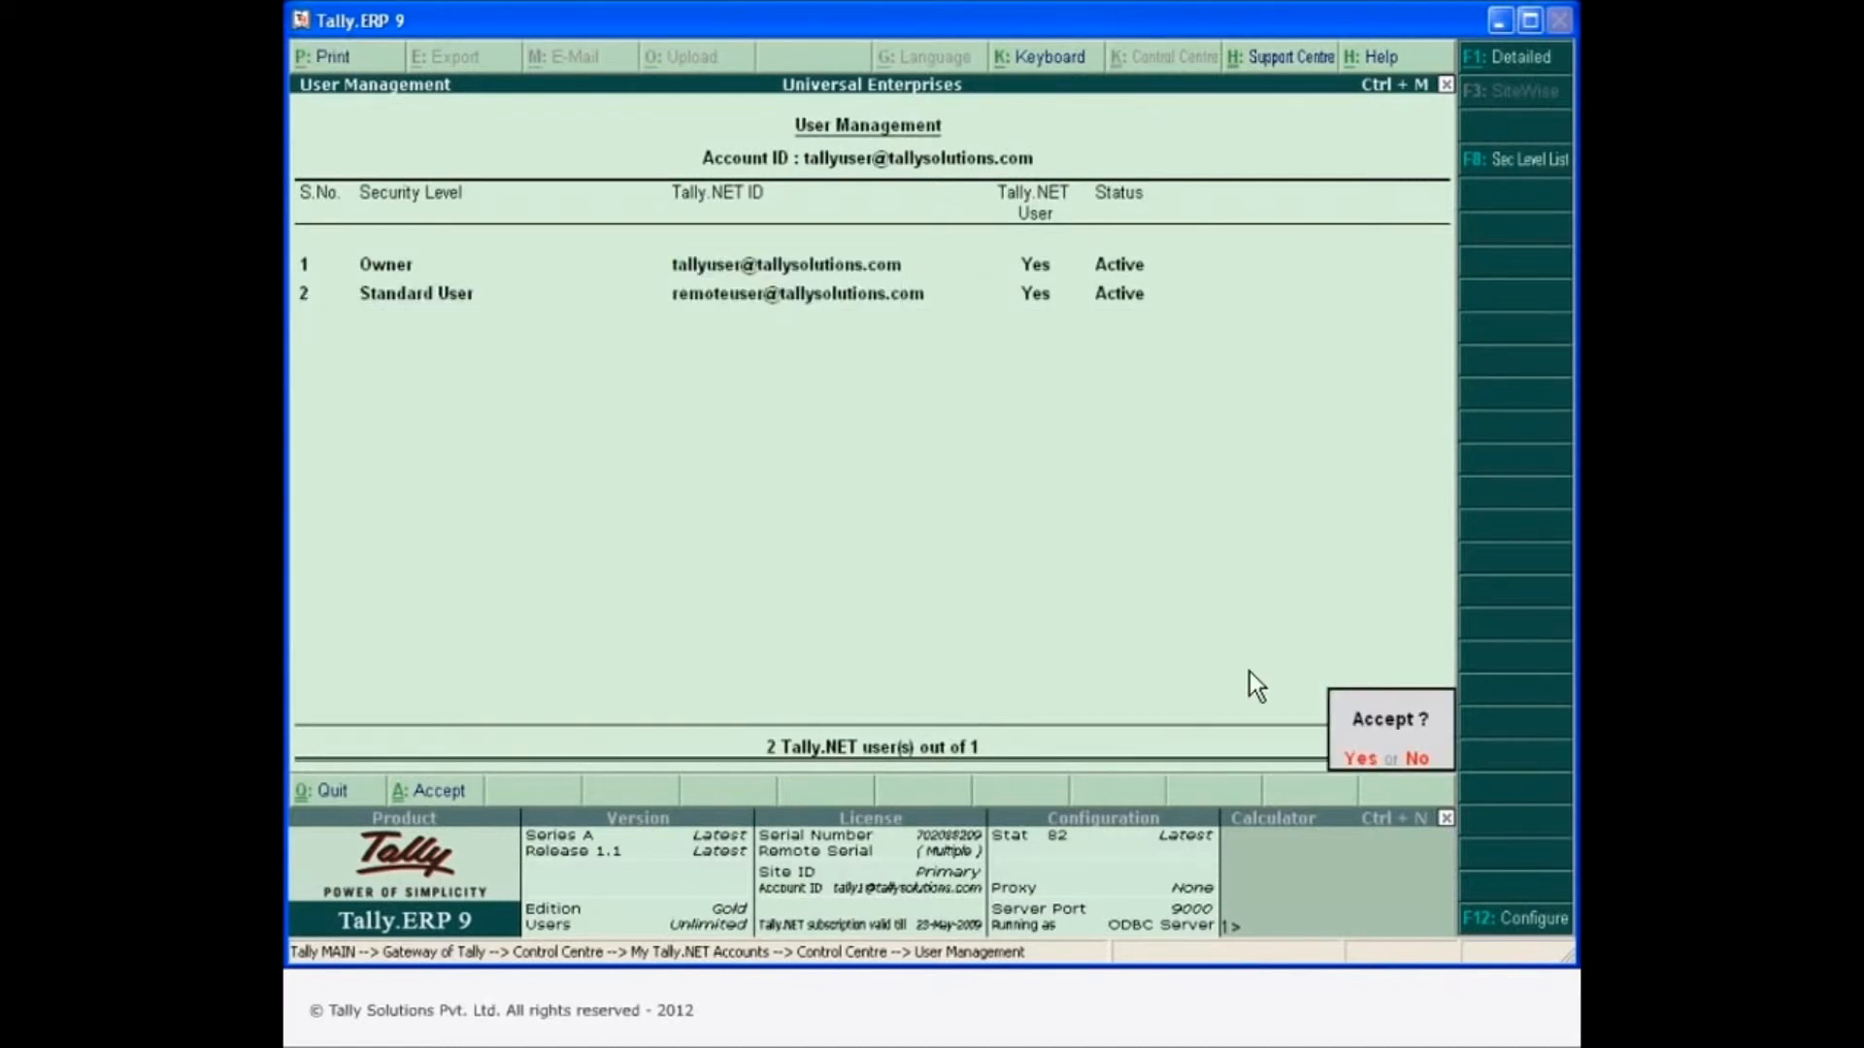
left_click(1359, 760)
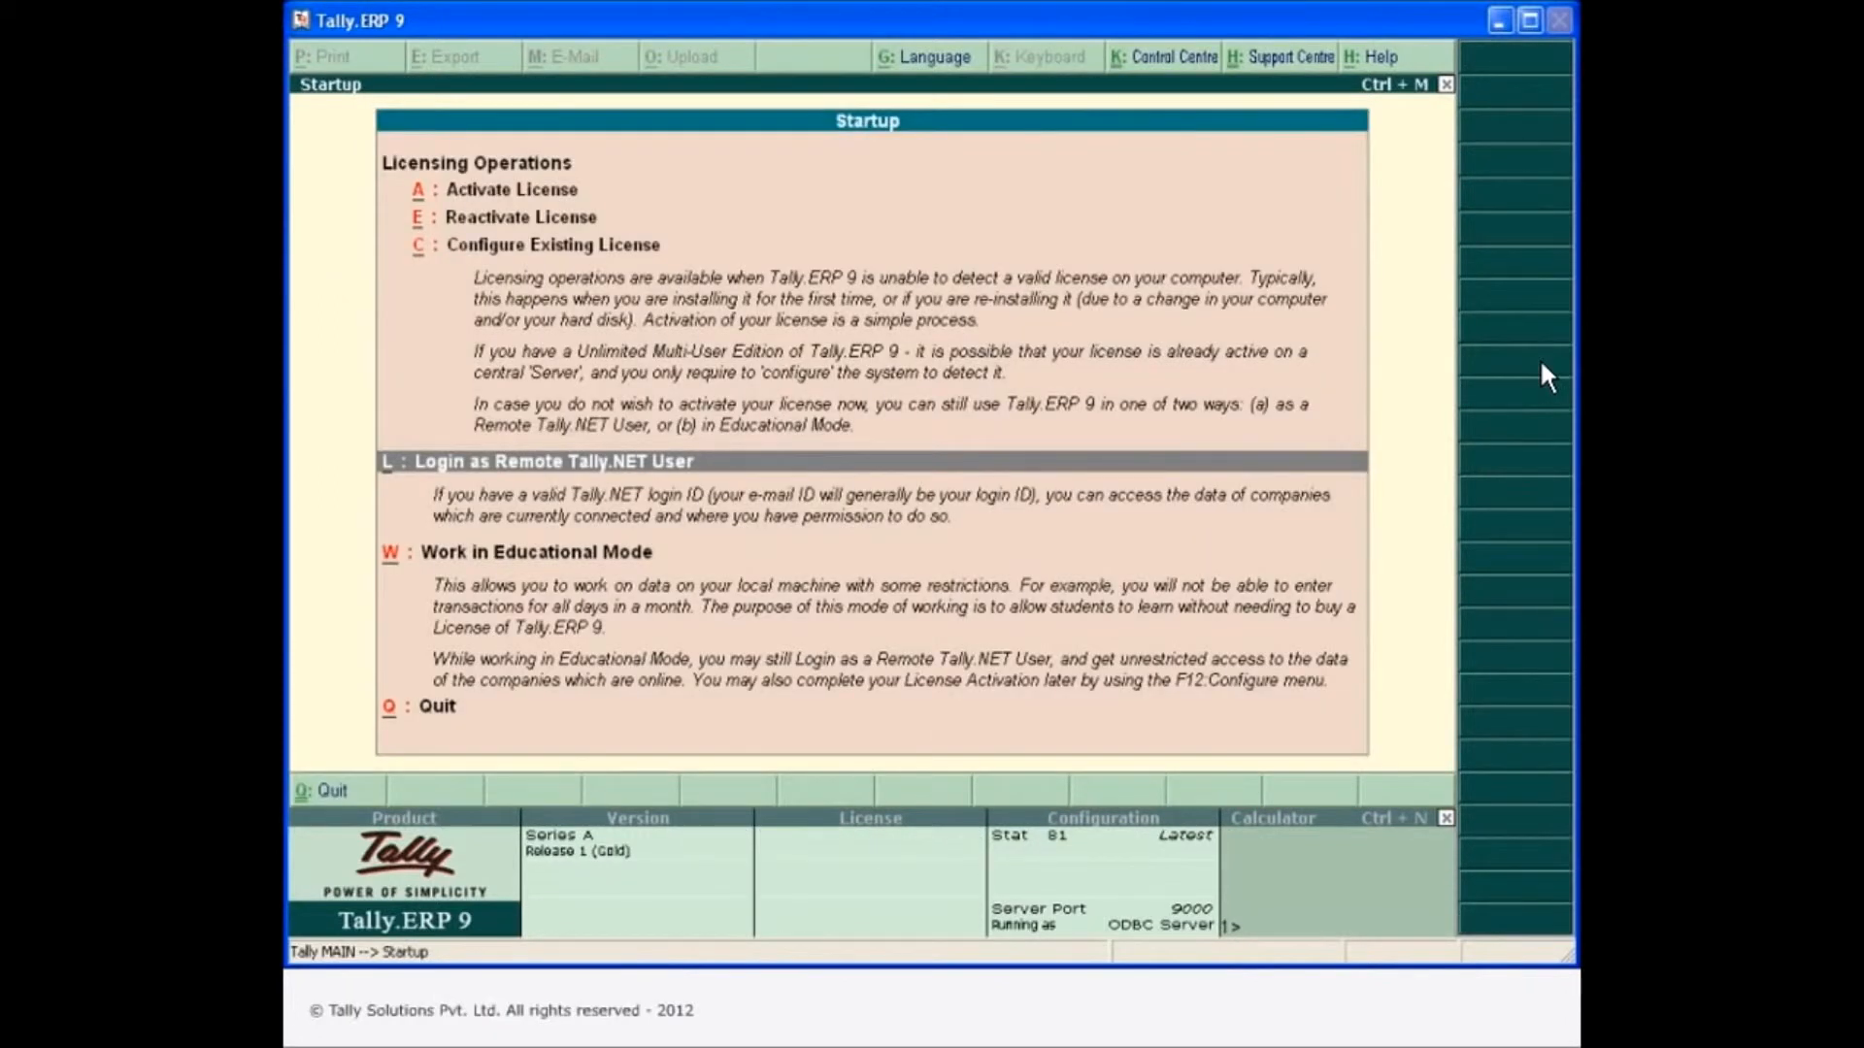
- Log in as a remote Tally.NET user with the e-mail ID and password
left_click(549, 462)
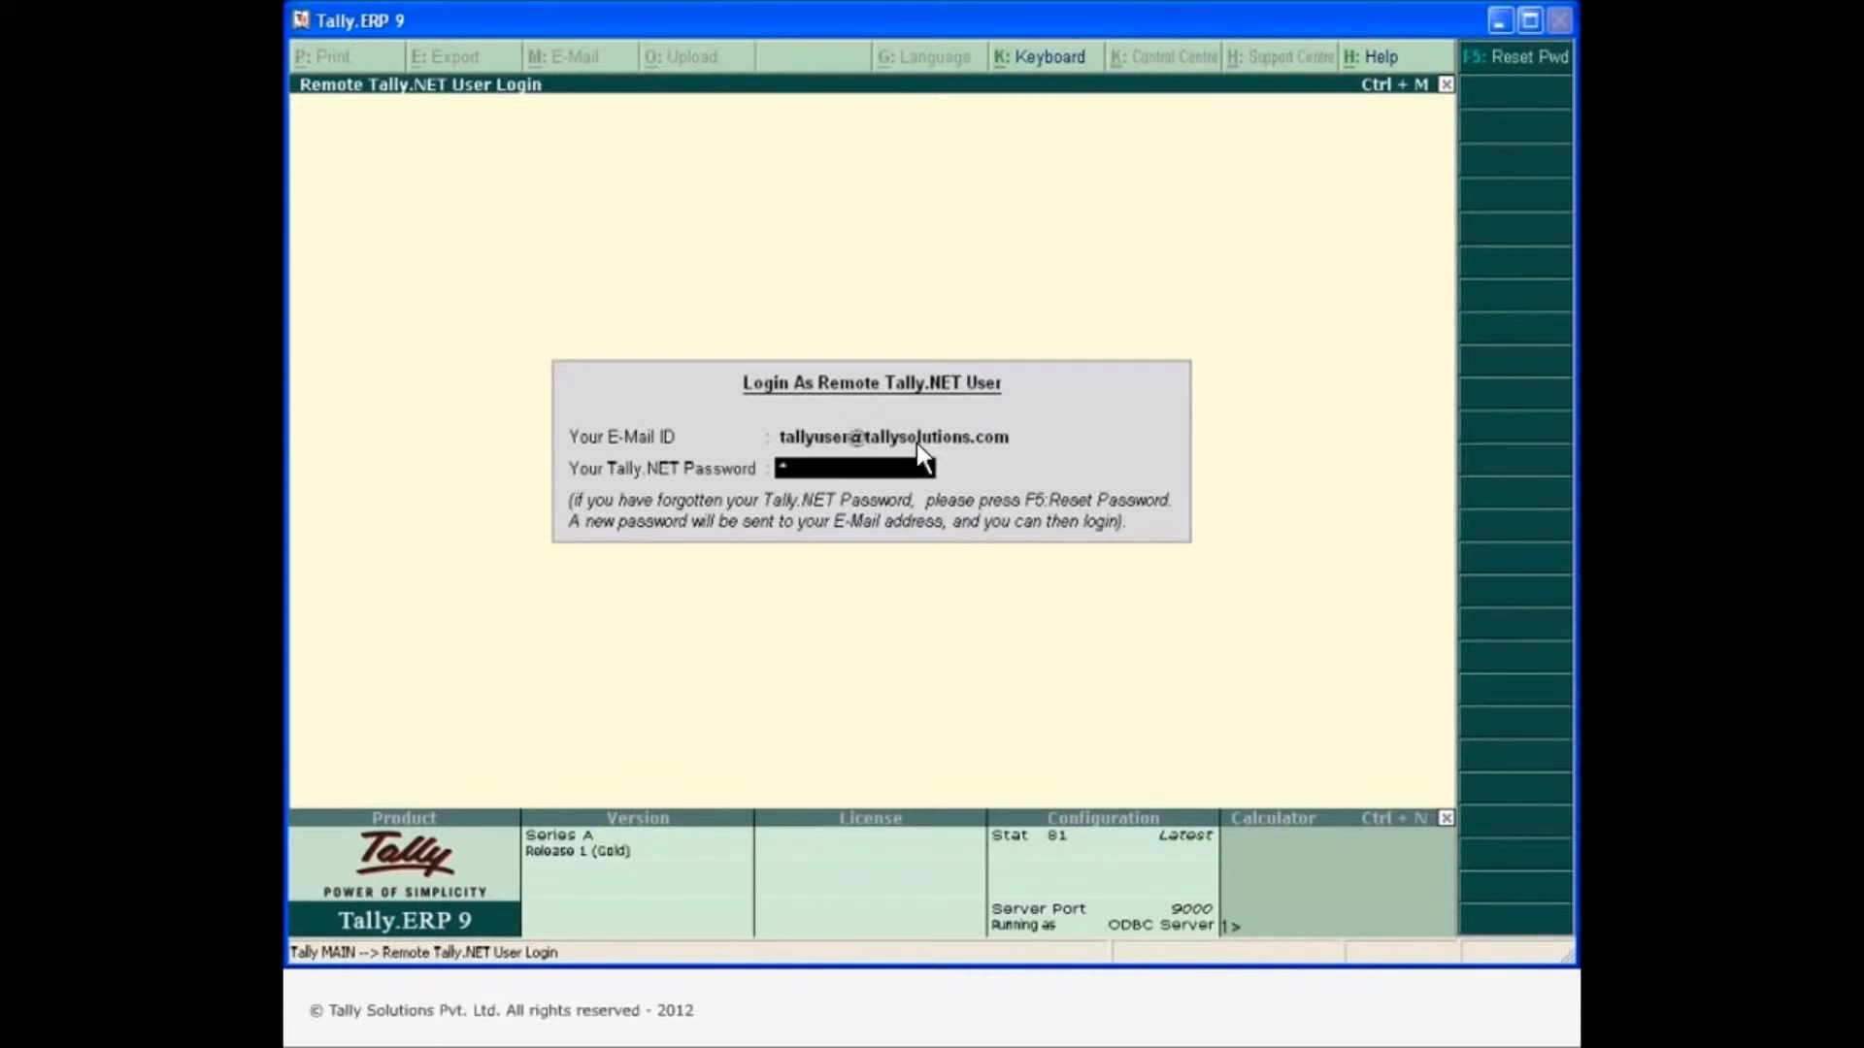
type("password")
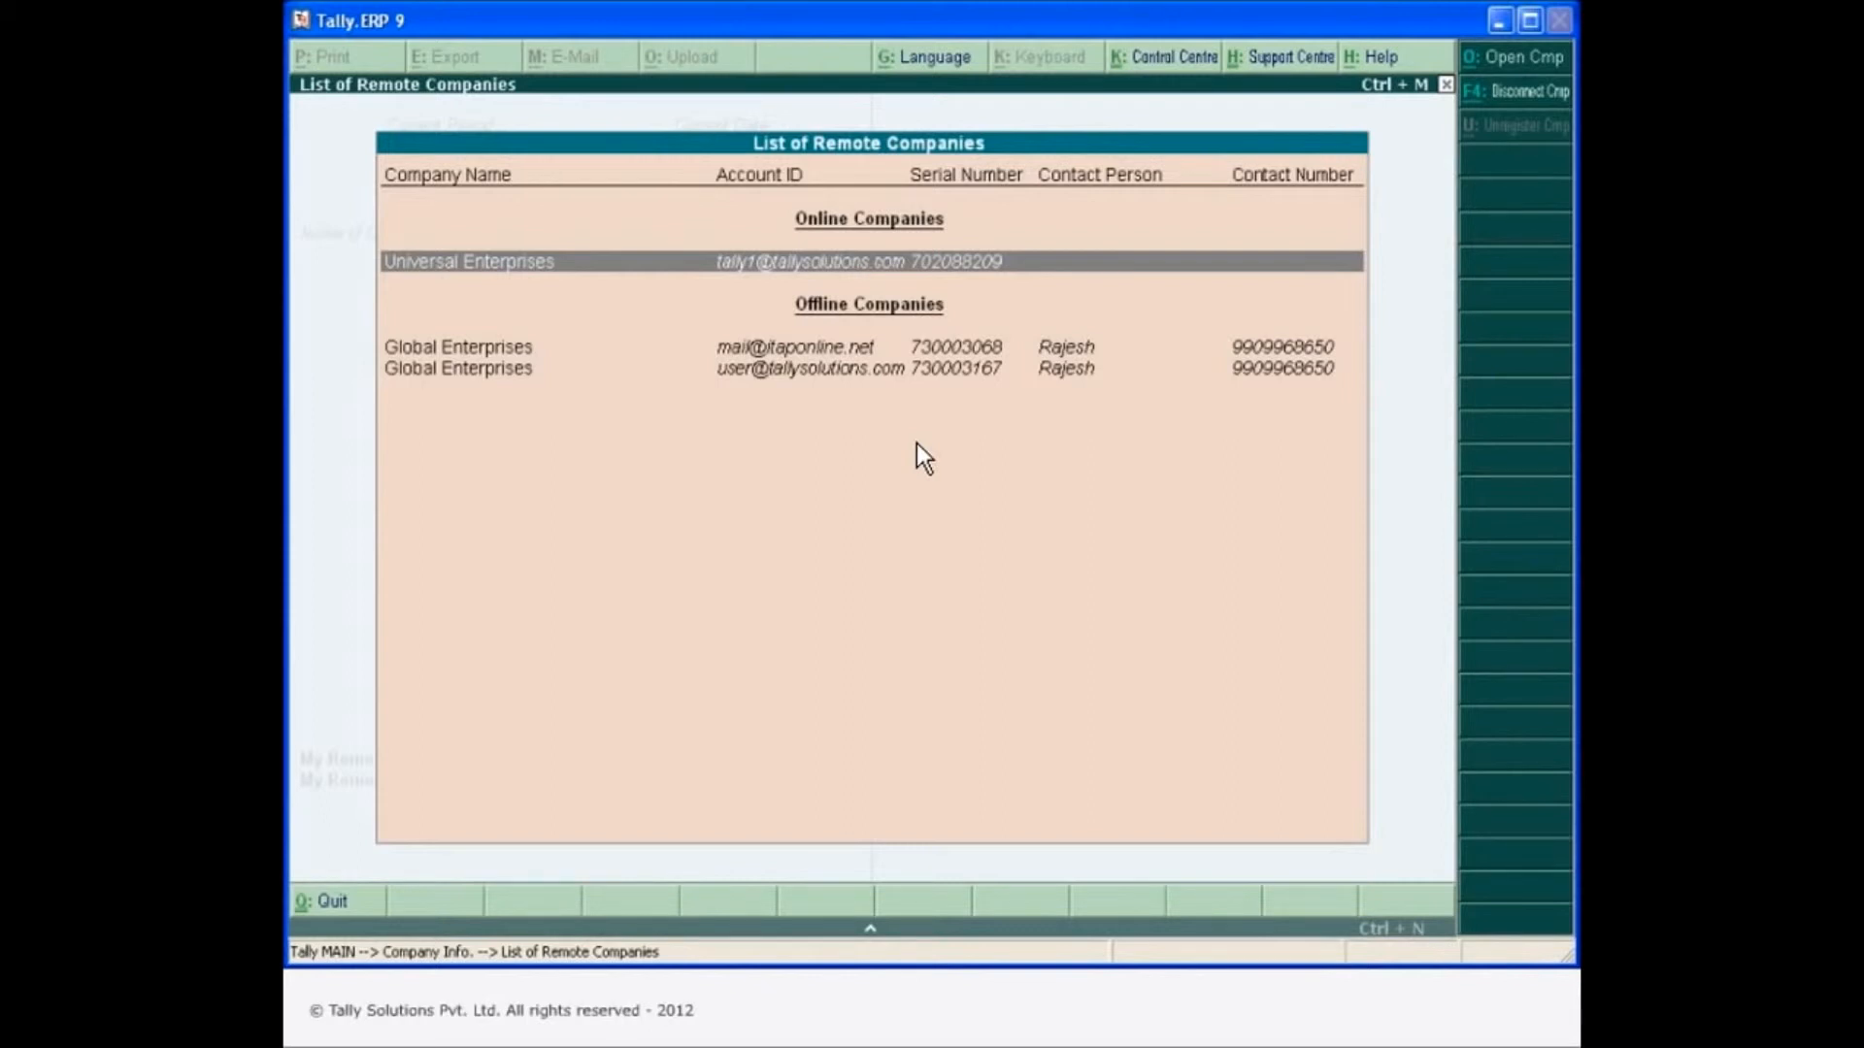
- Open Universal Enterprises remotely and display the Computer City ledger vouchers (closing 3,94,100.00)
left_click(468, 262)
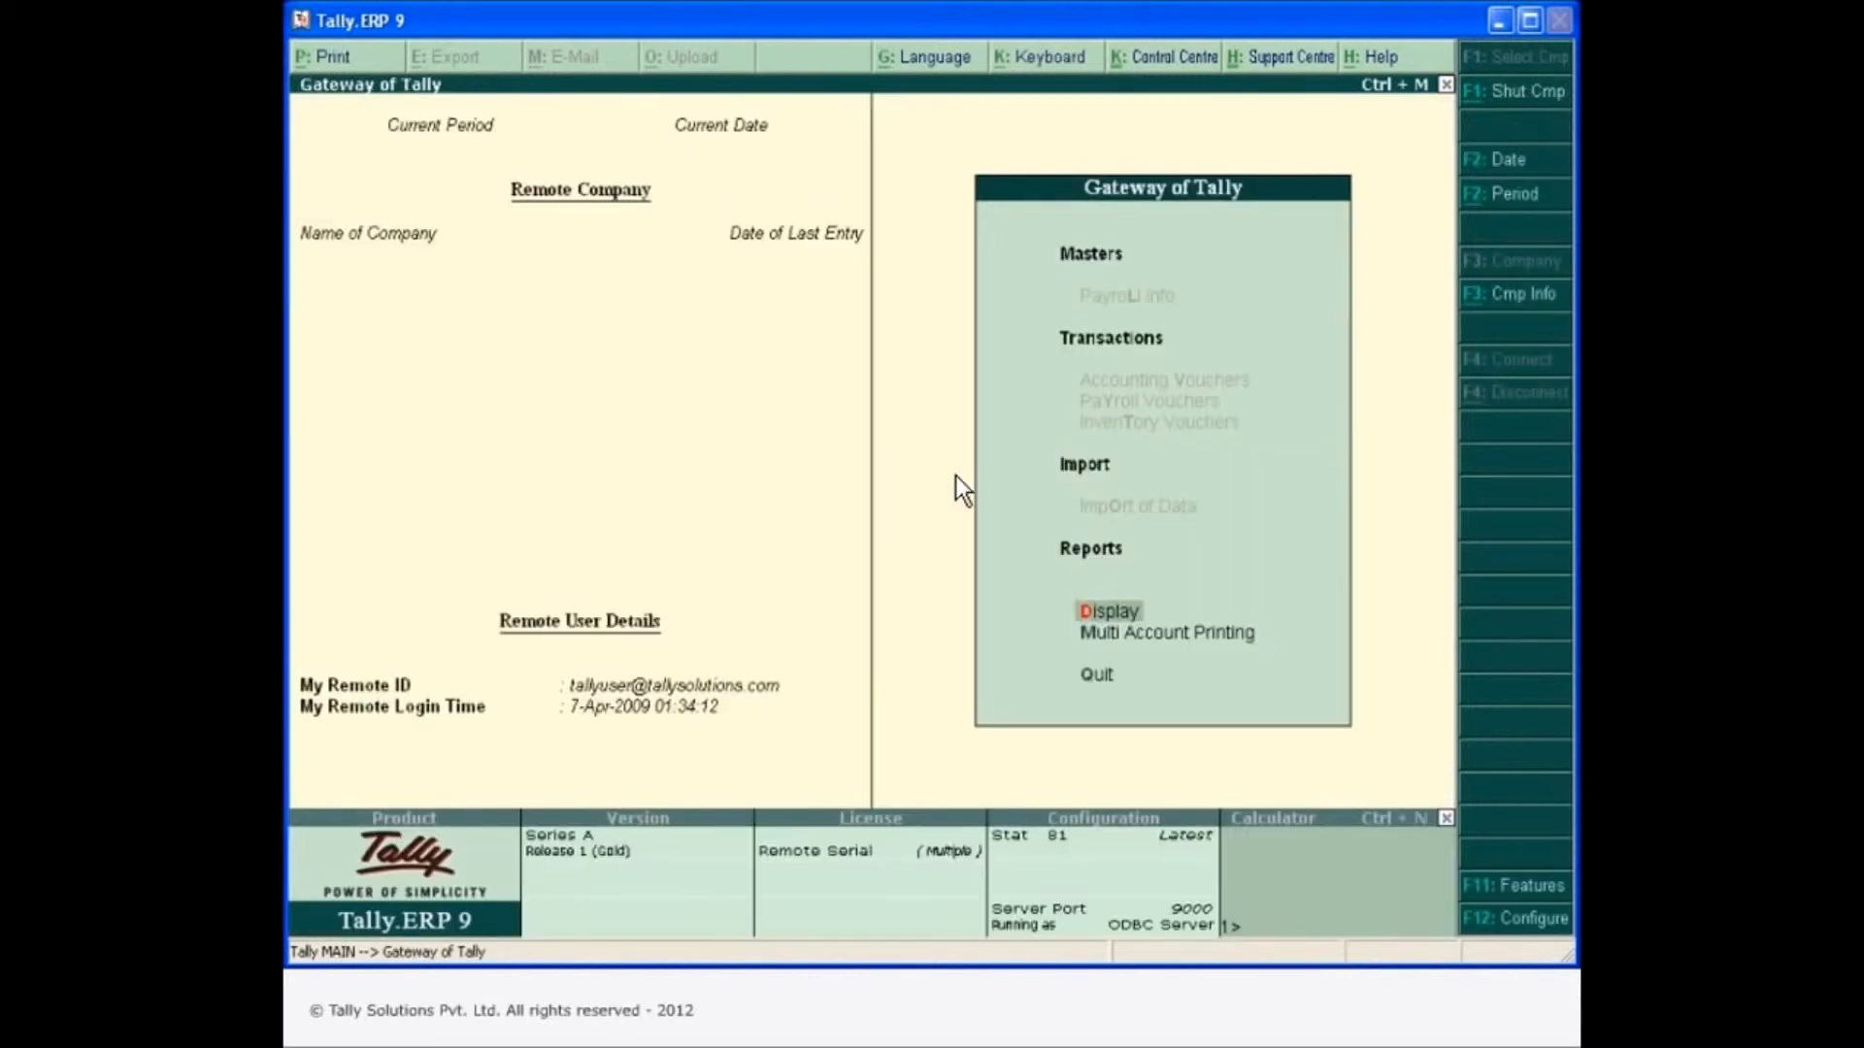
left_click(1109, 610)
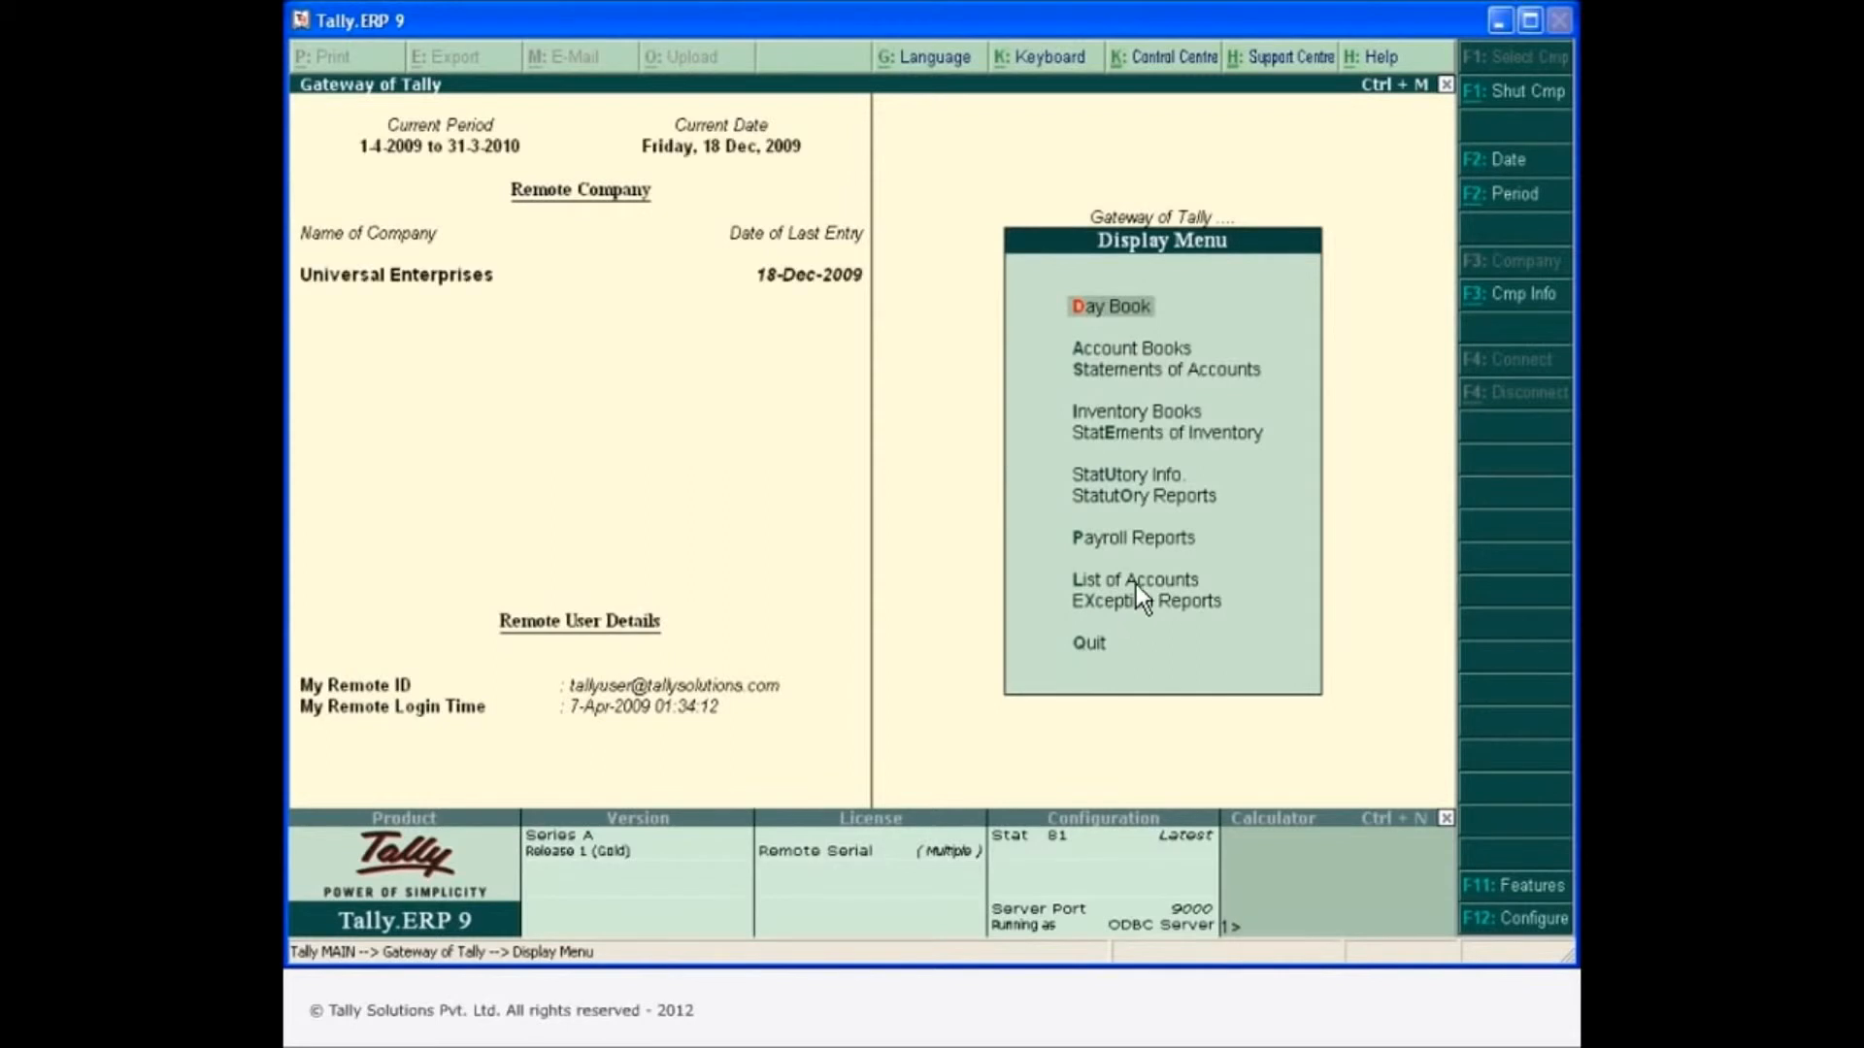
mouse_move(1130, 347)
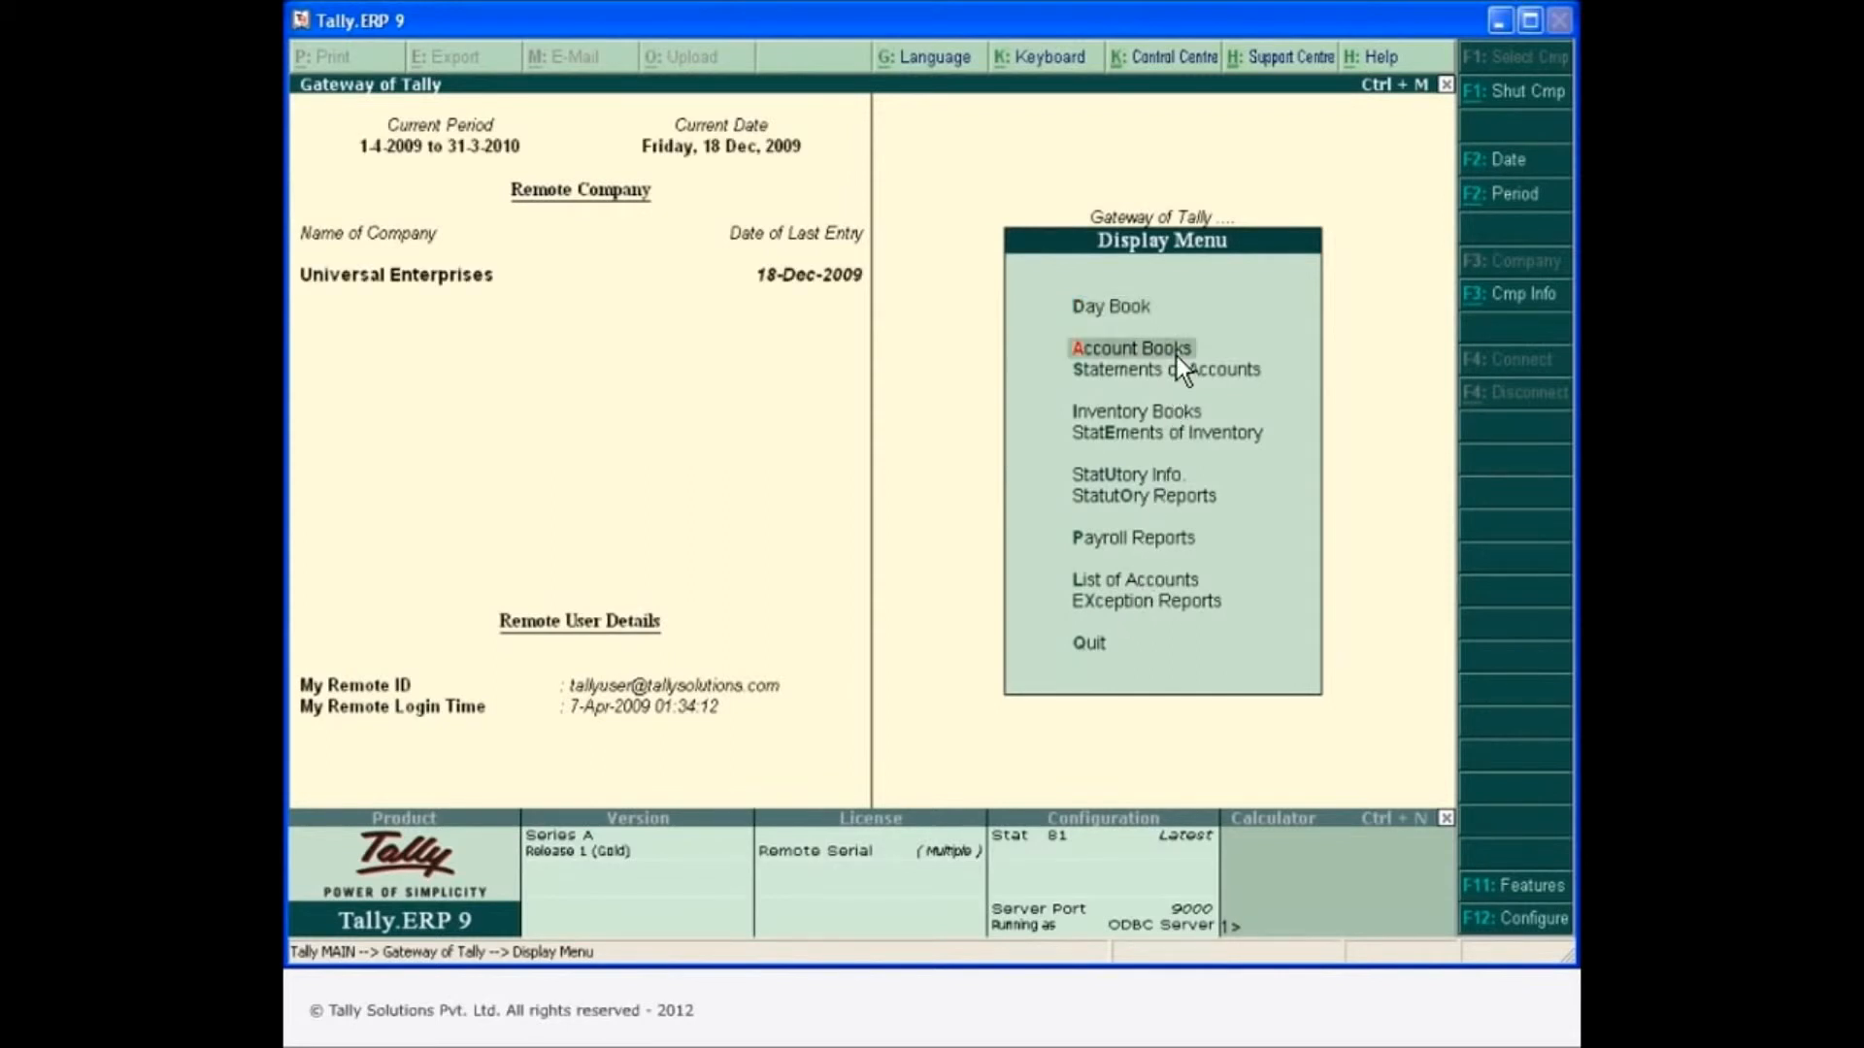
left_click(1128, 348)
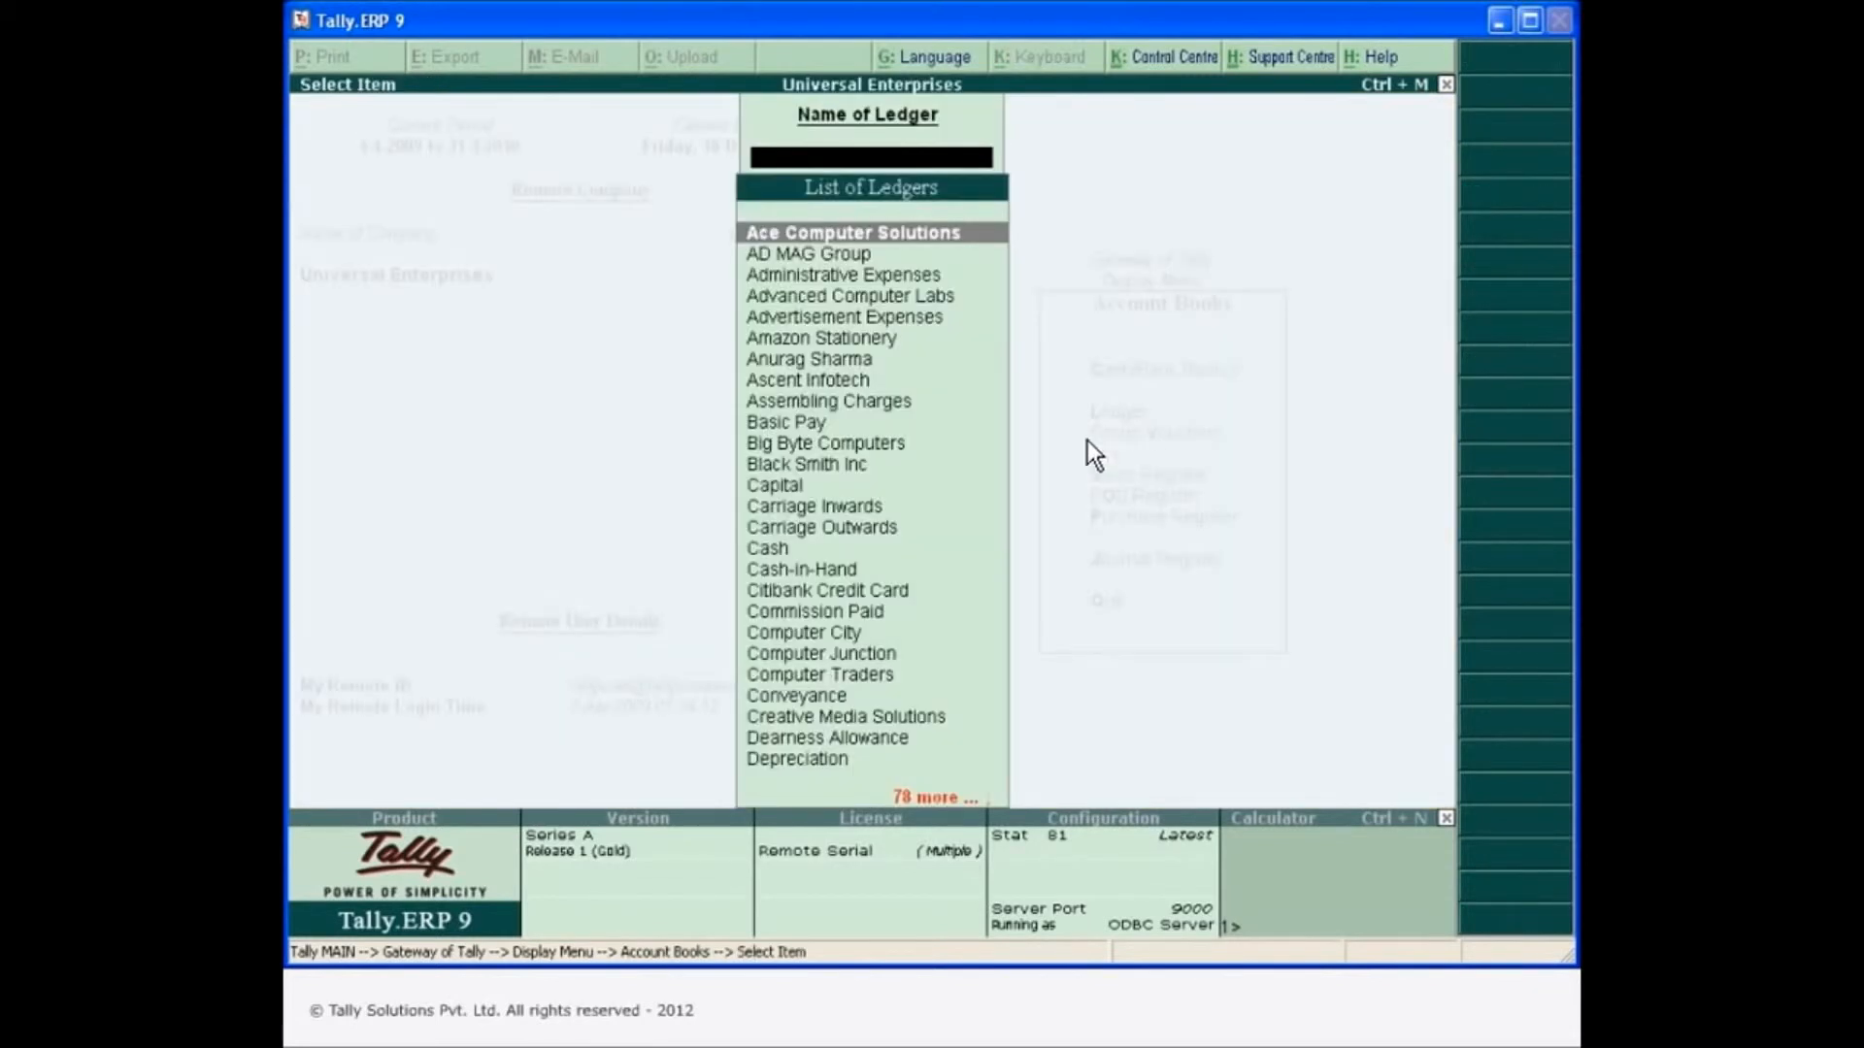
left_click(804, 633)
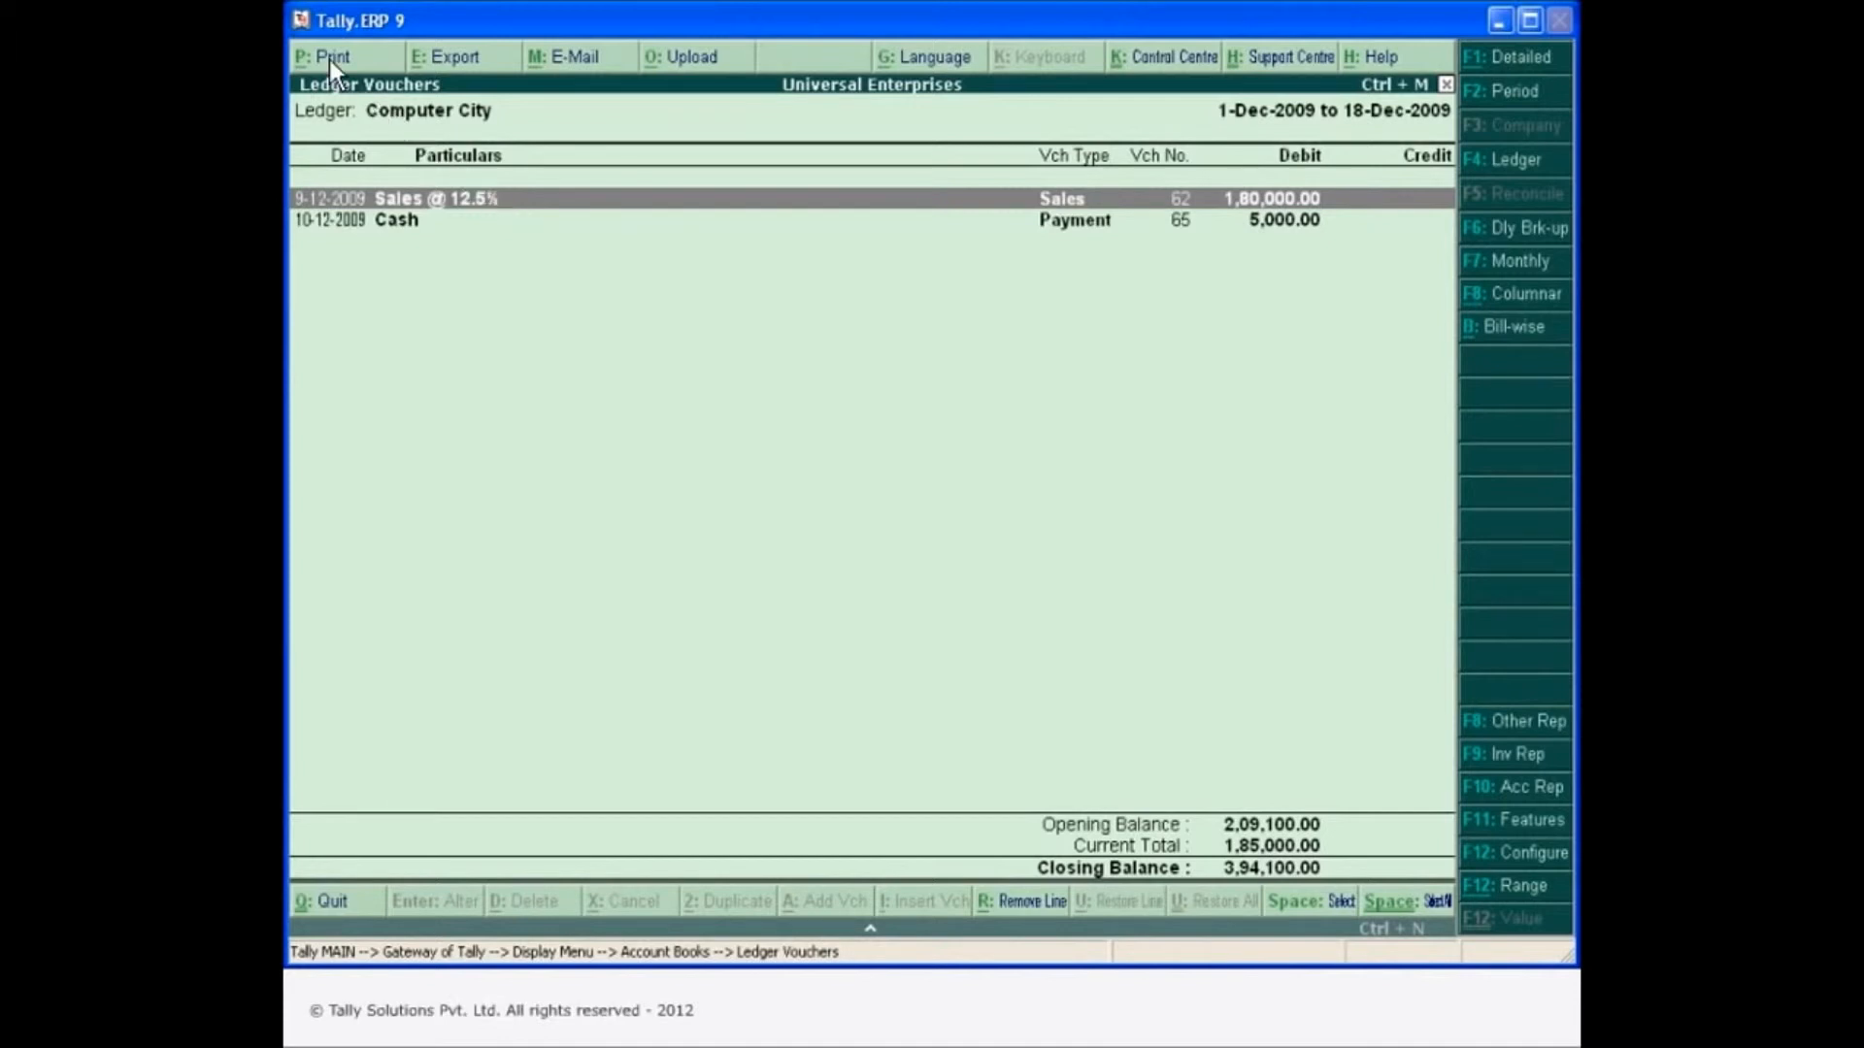
- Print the Computer City ledger with Alt+P and return through Account Books to Company Info
left_click(327, 57)
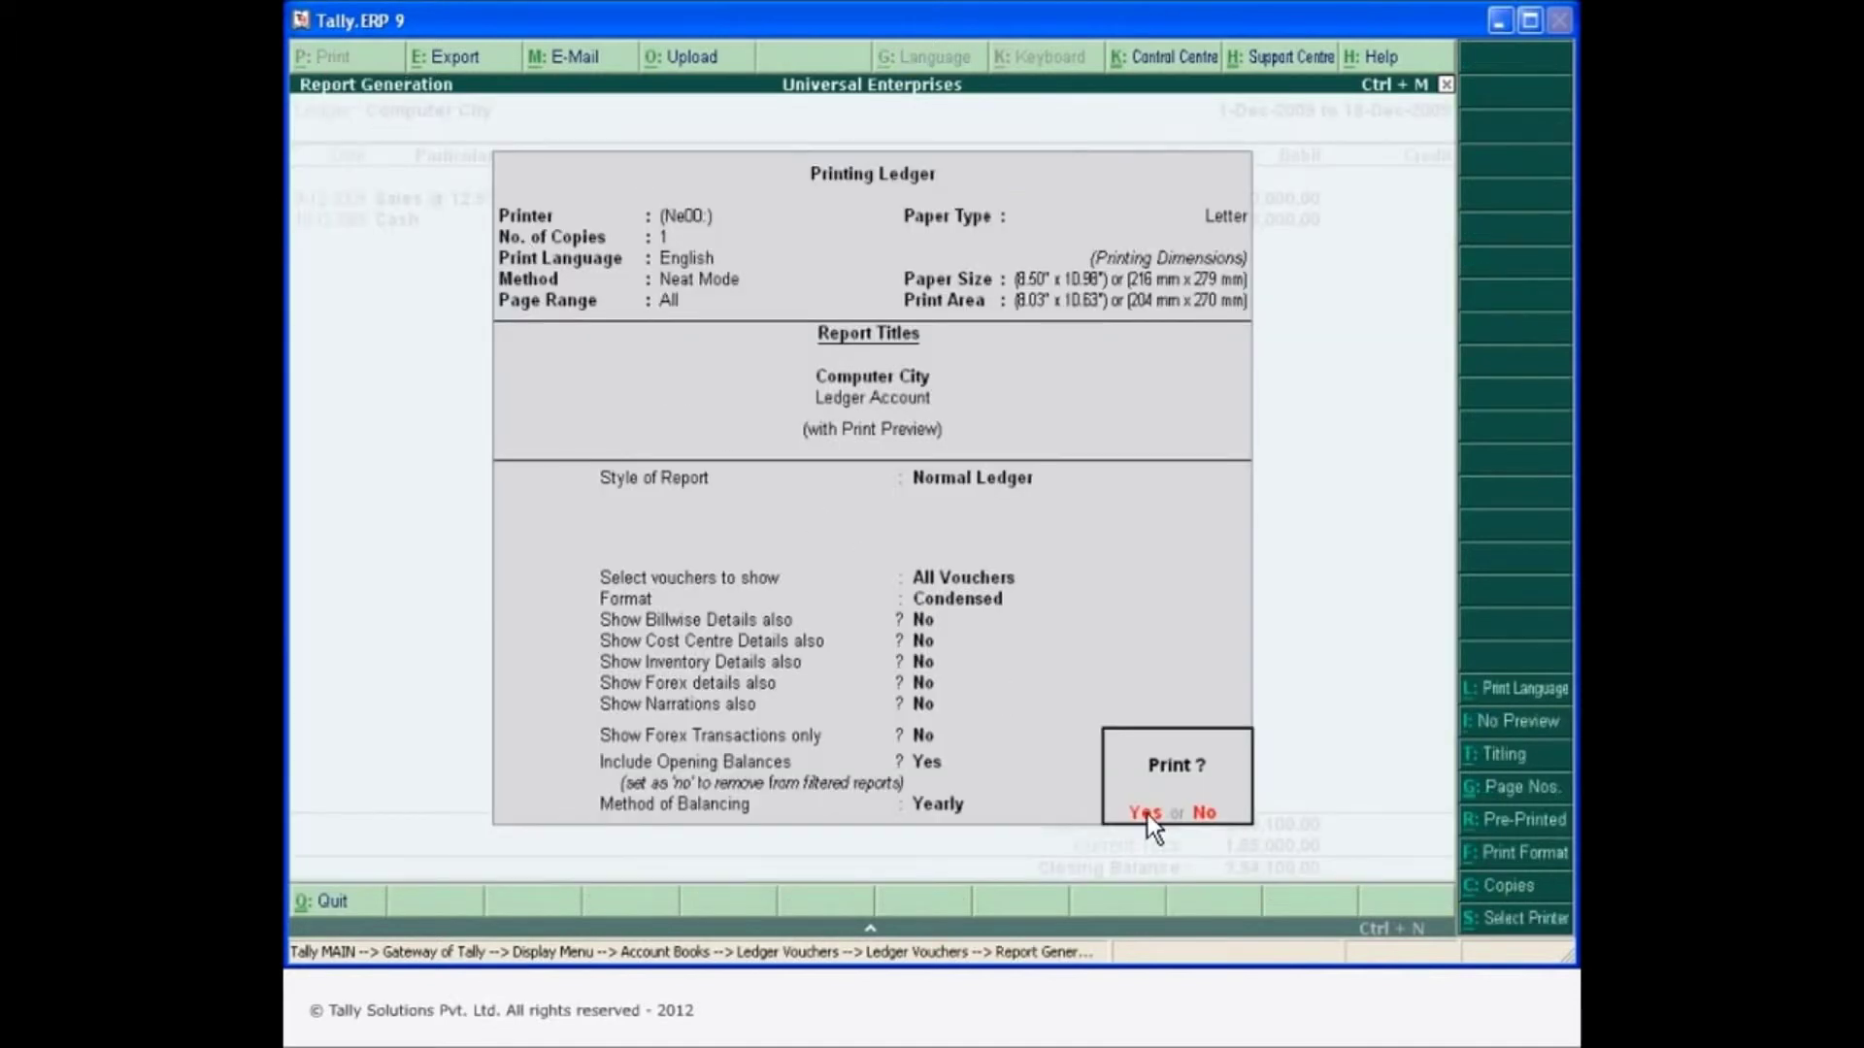
left_click(1142, 812)
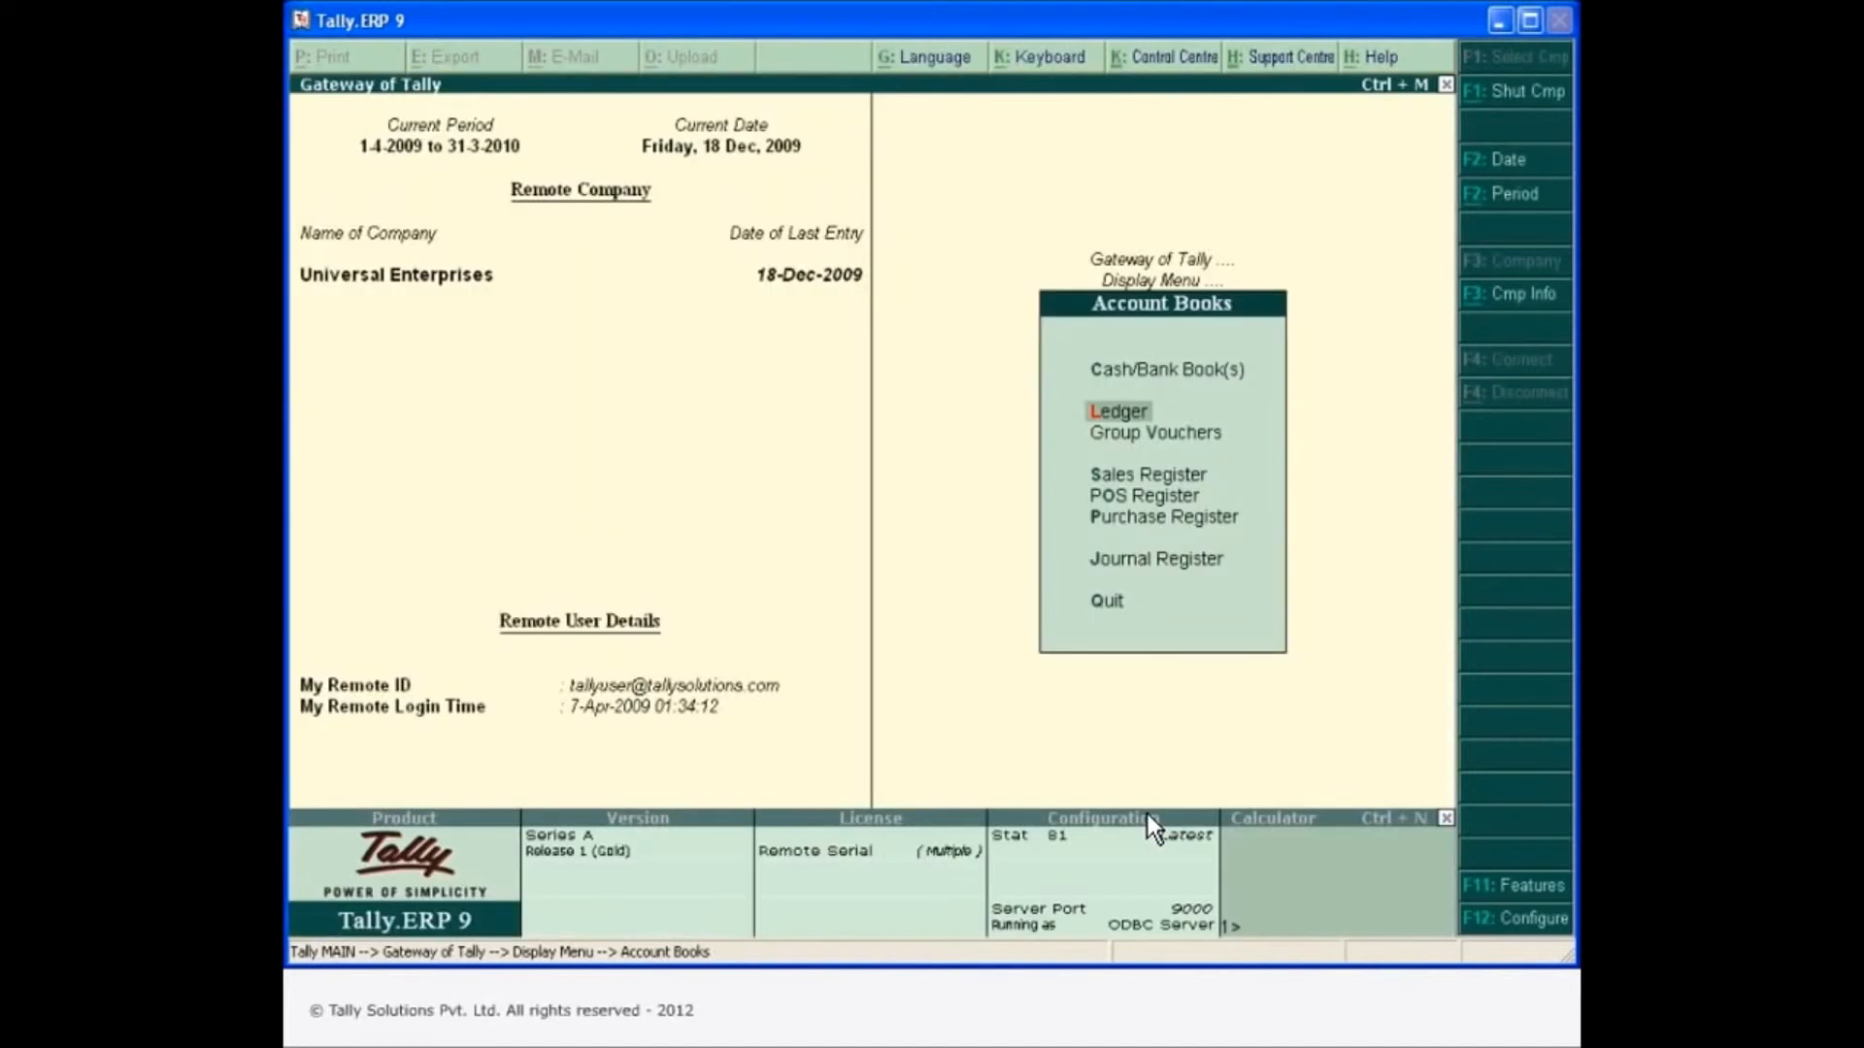
mouse_move(1148, 474)
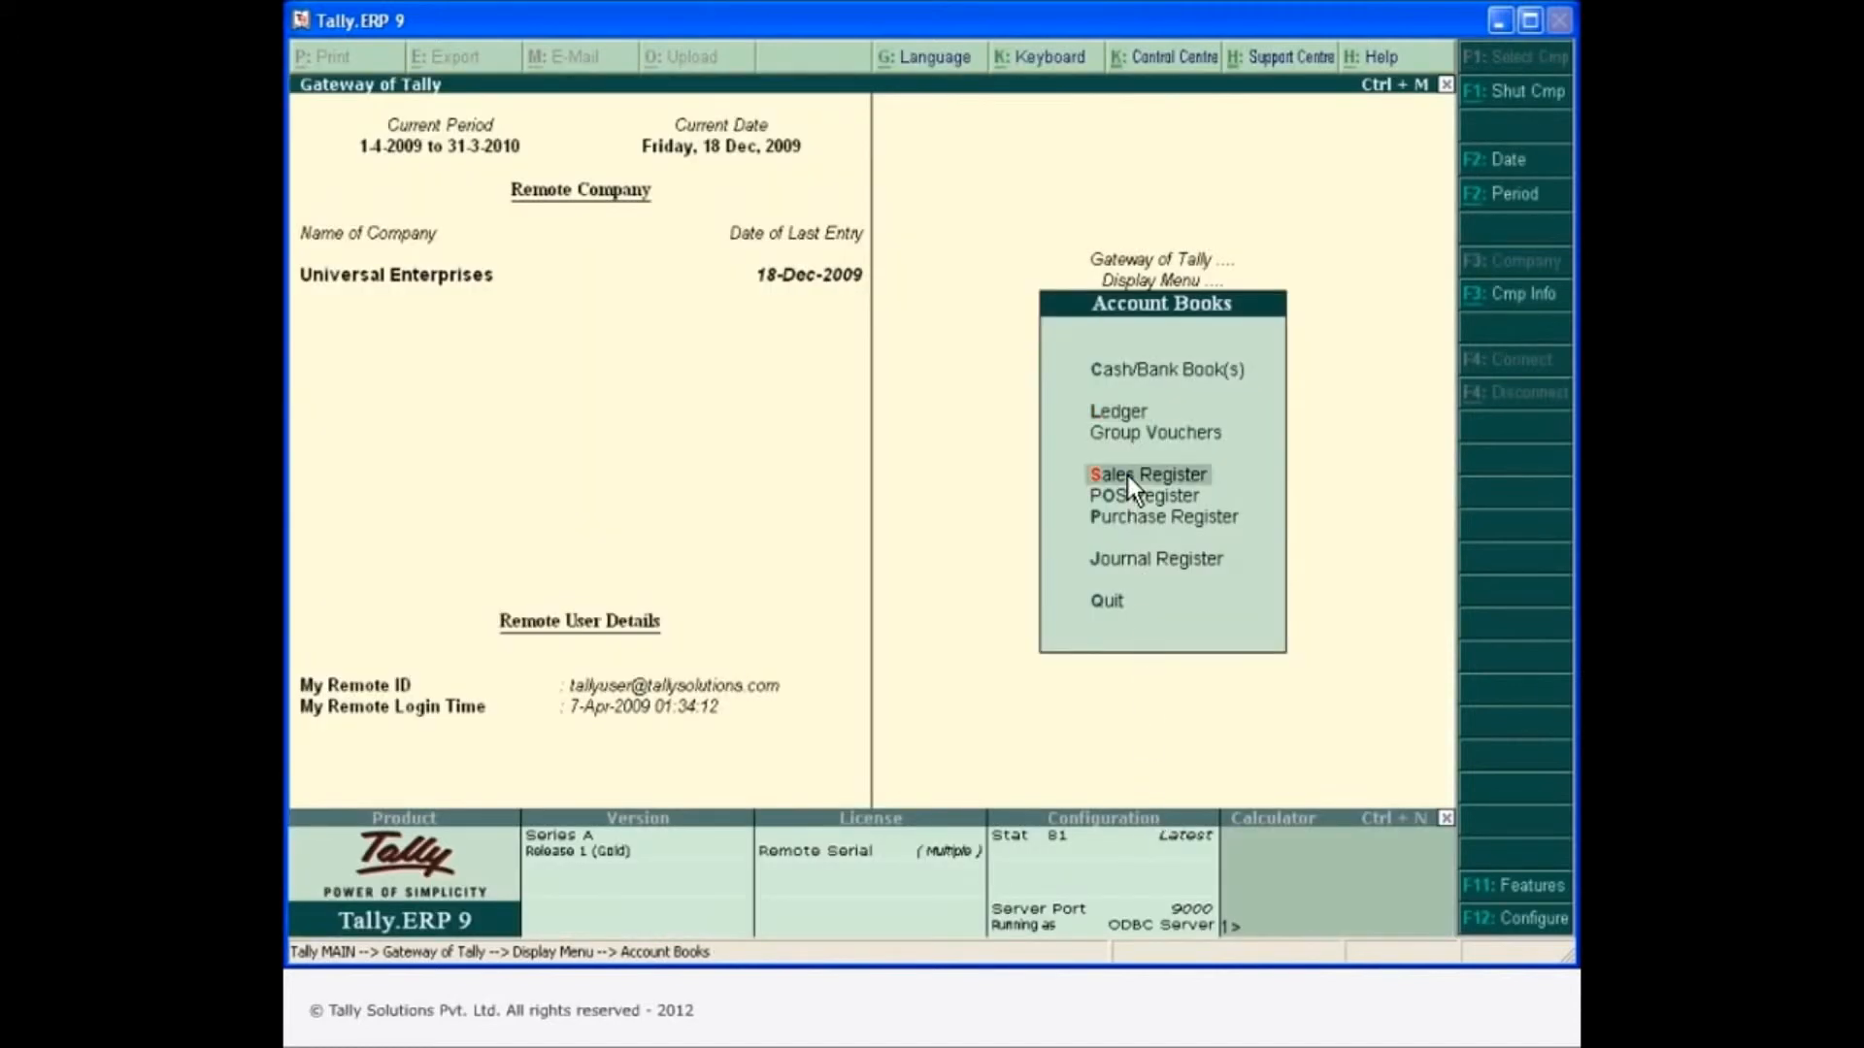
left_click(1147, 474)
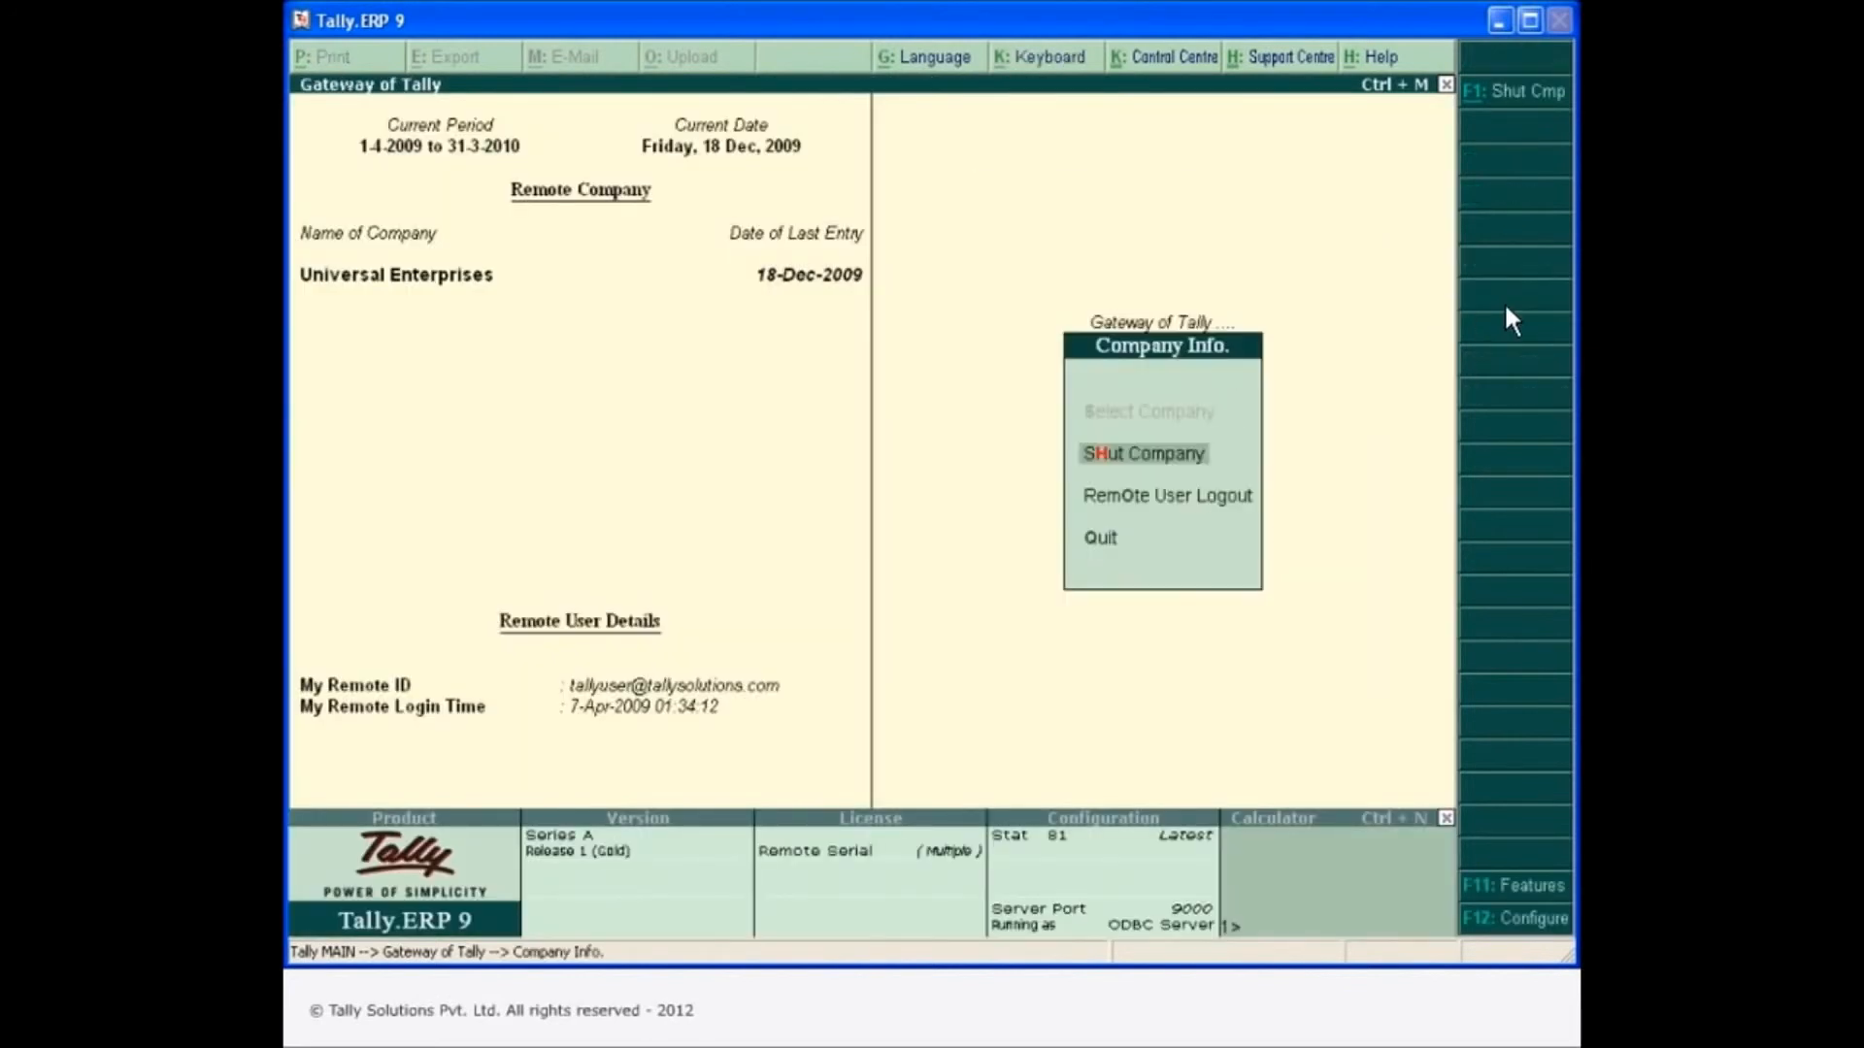
mouse_move(1167, 495)
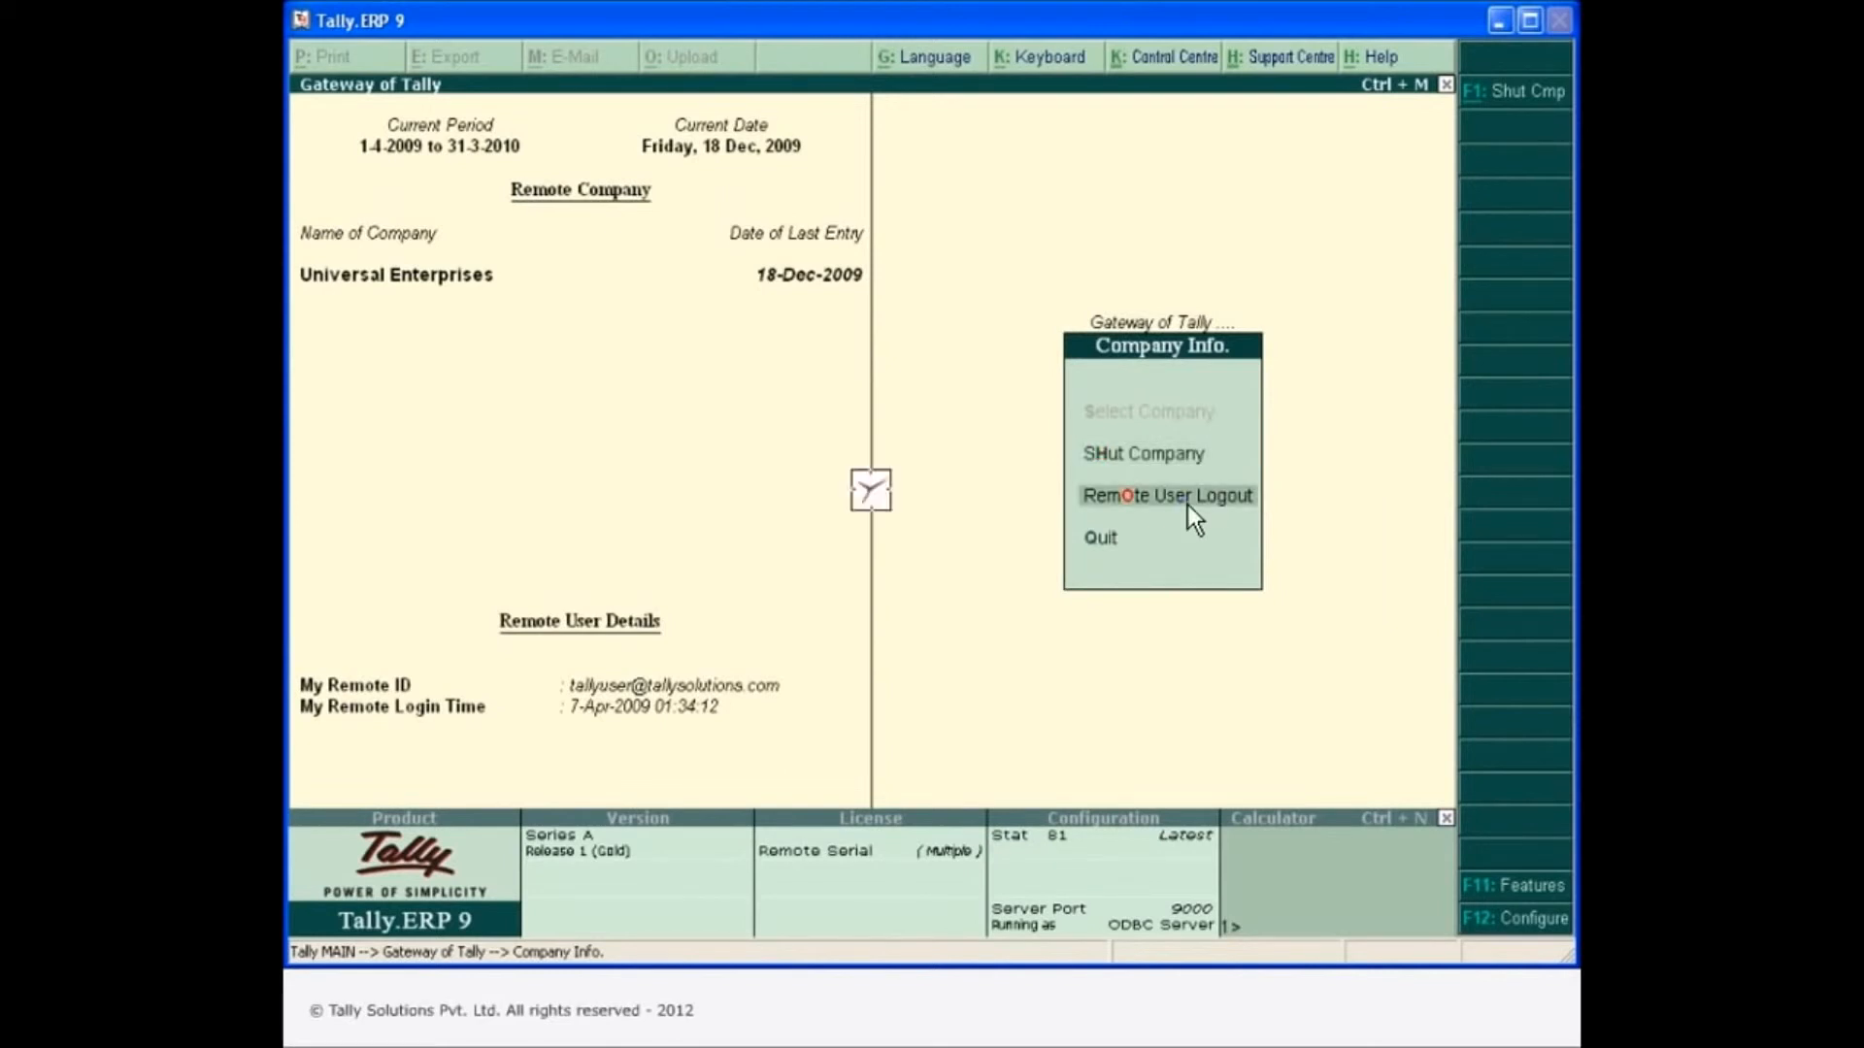
- Log the remote user out, returning to the office computer's Gateway of Tally
left_click(1167, 495)
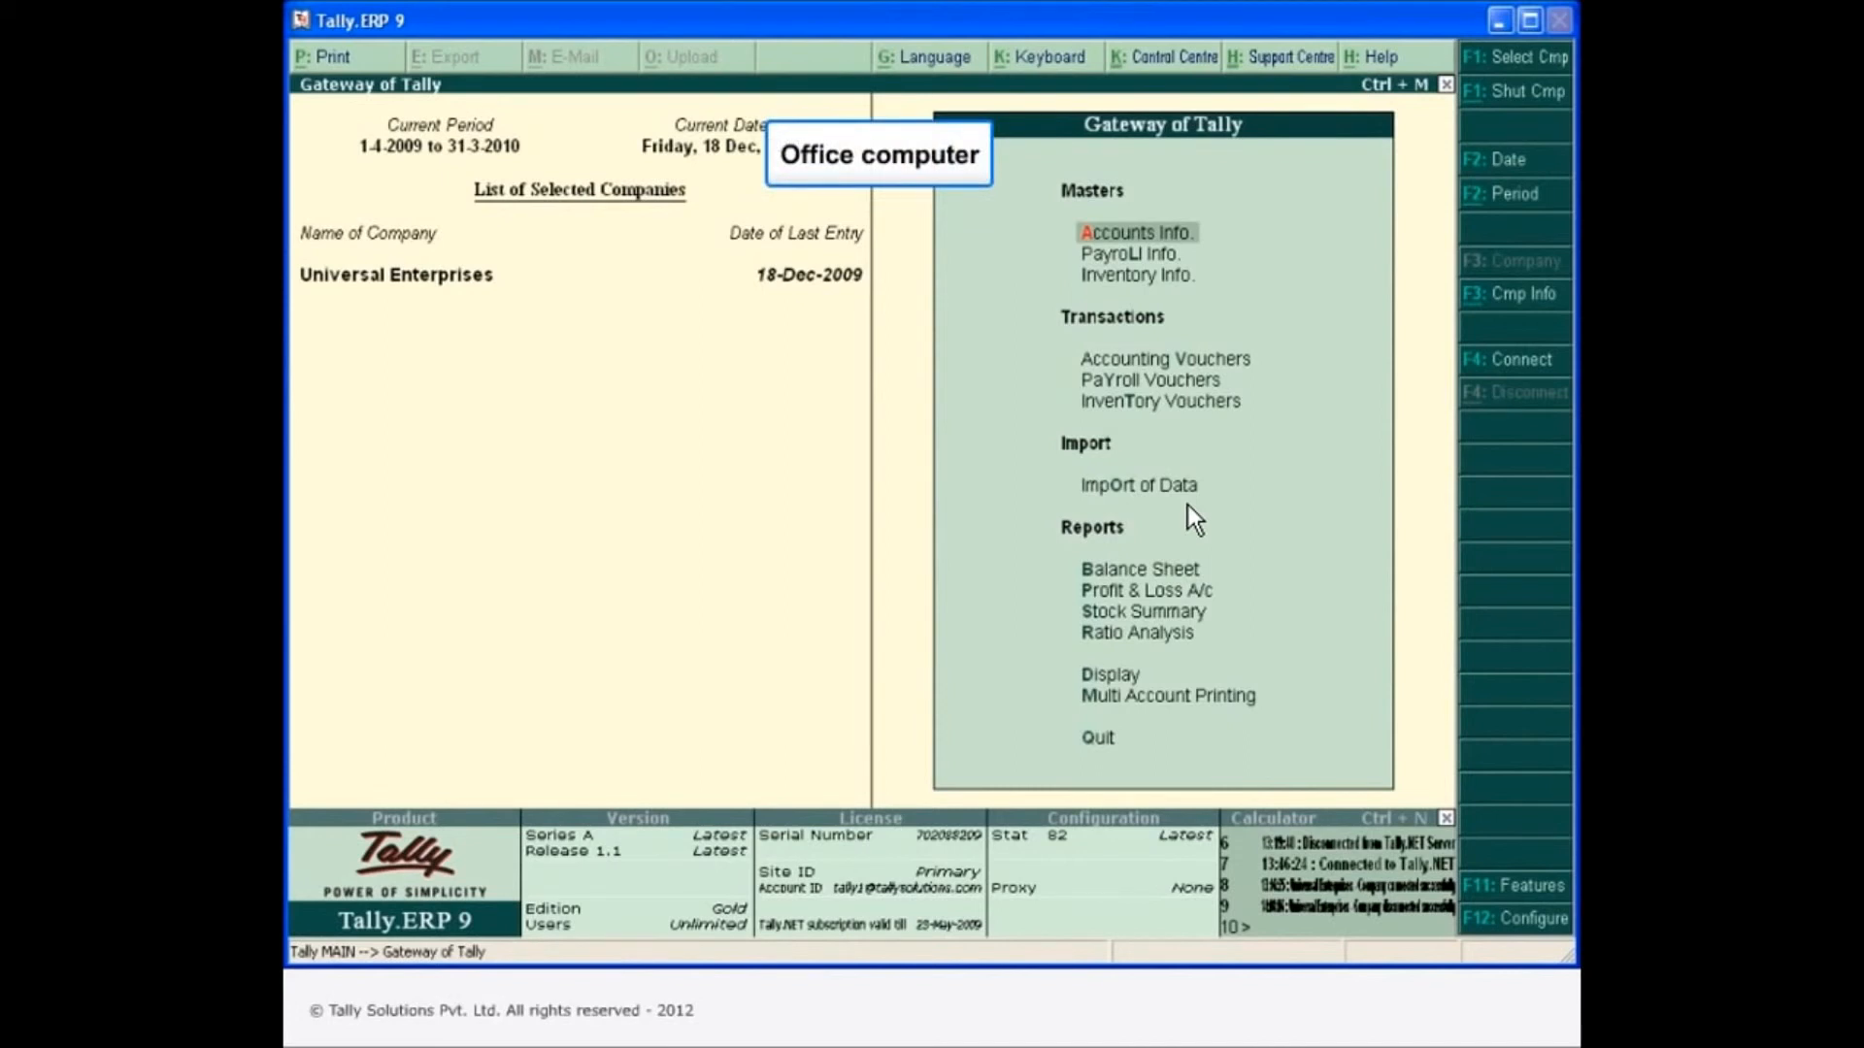
mouse_move(1452, 338)
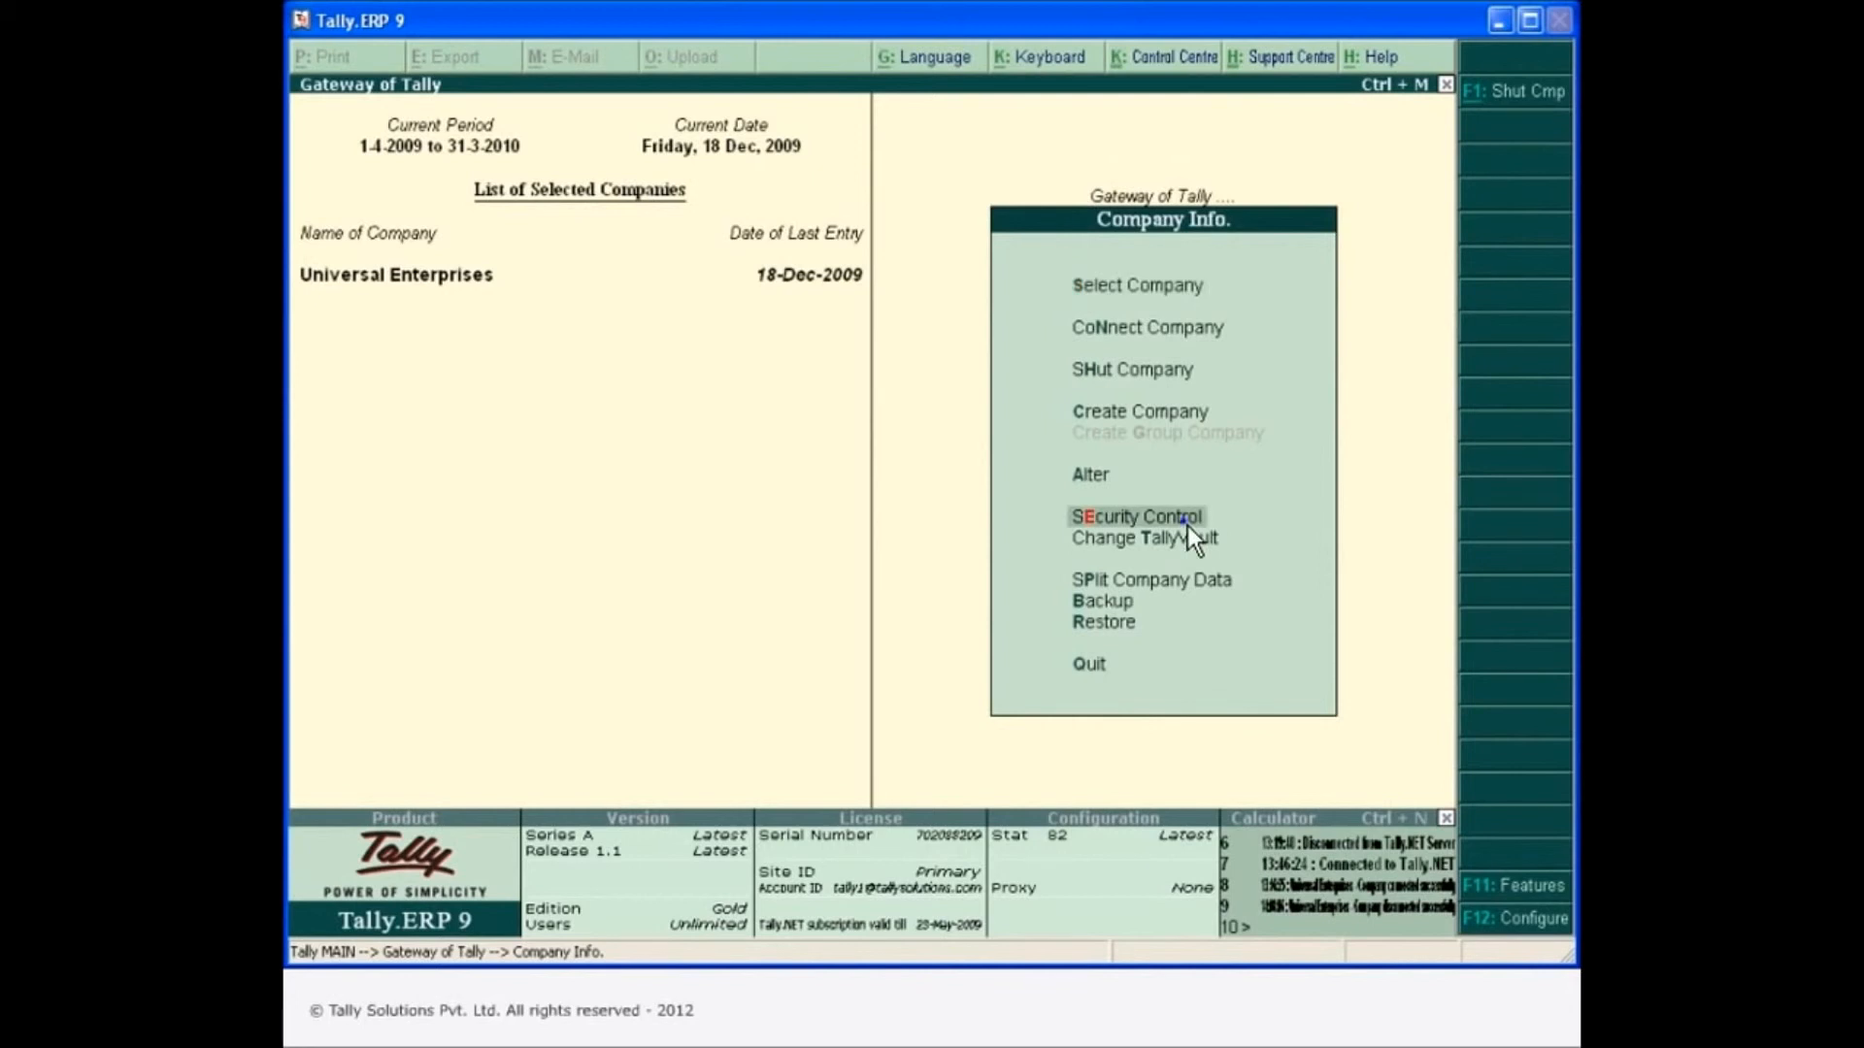
- Open Security Control > Types of Security and the Tally.NET User level settings
left_click(1135, 516)
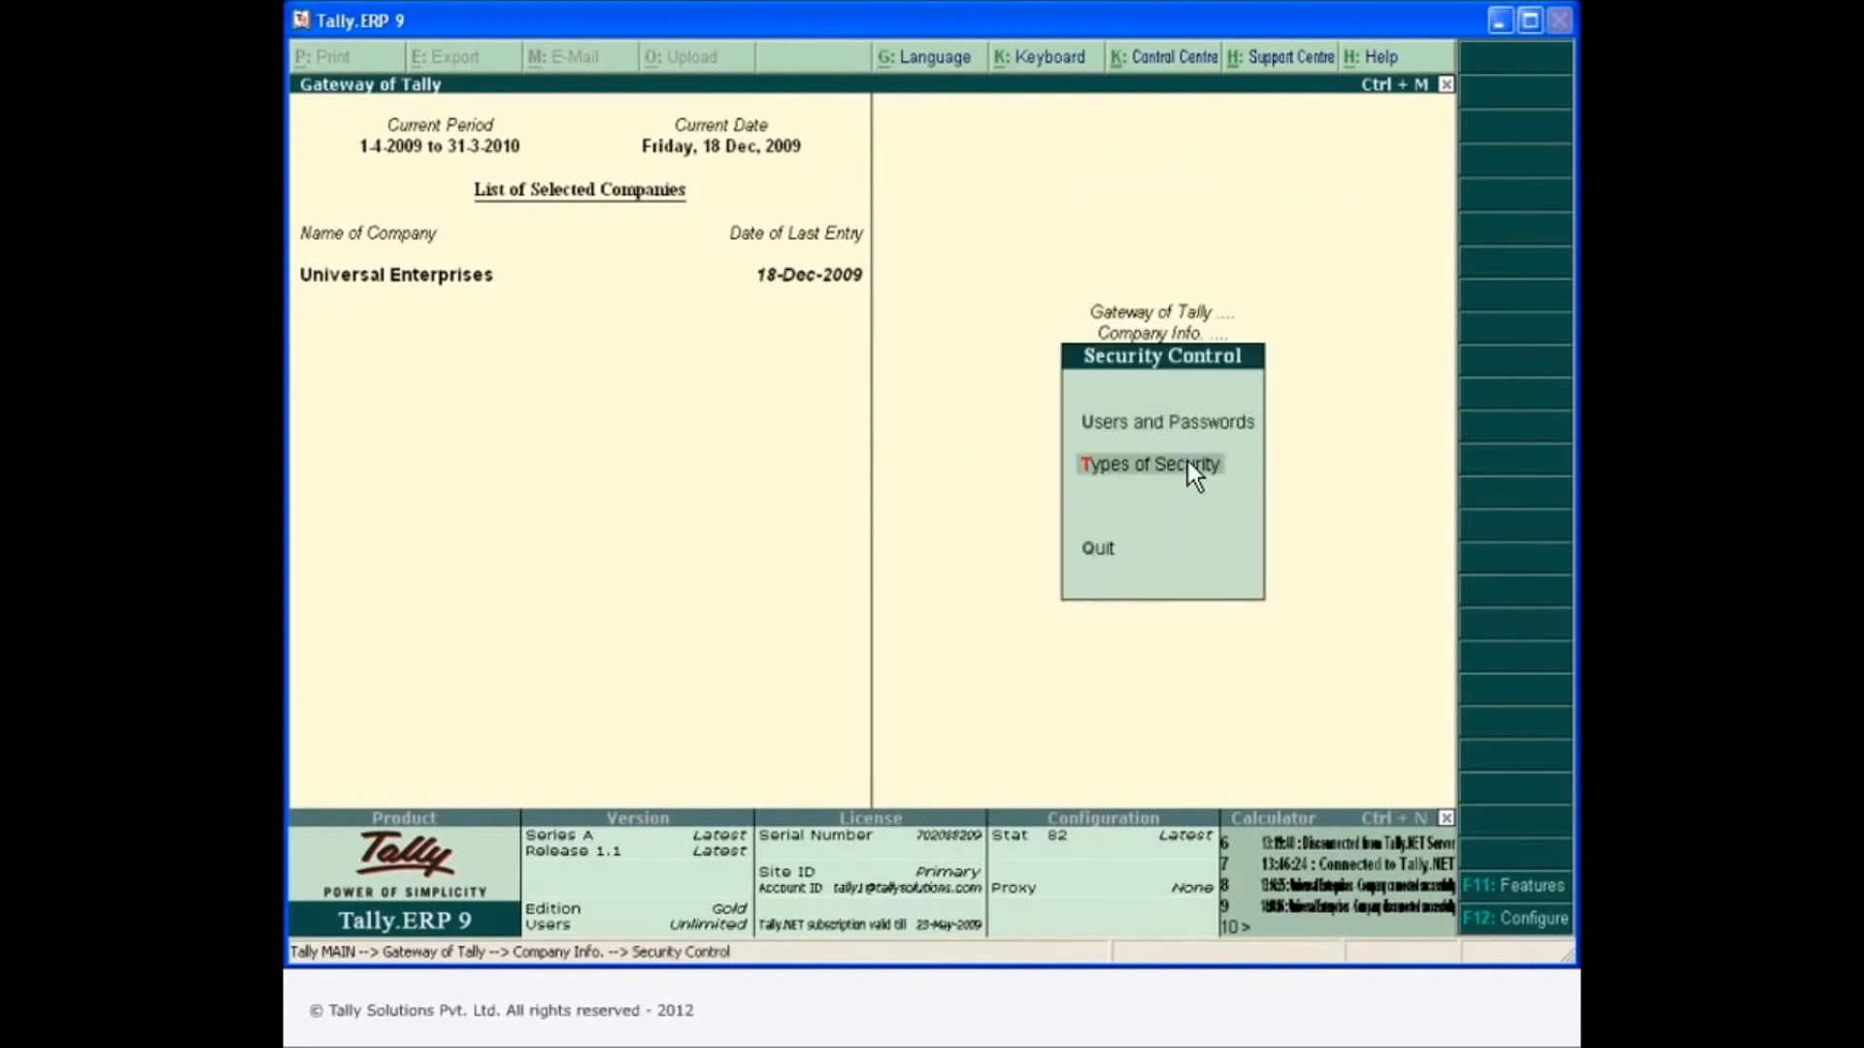
left_click(1148, 464)
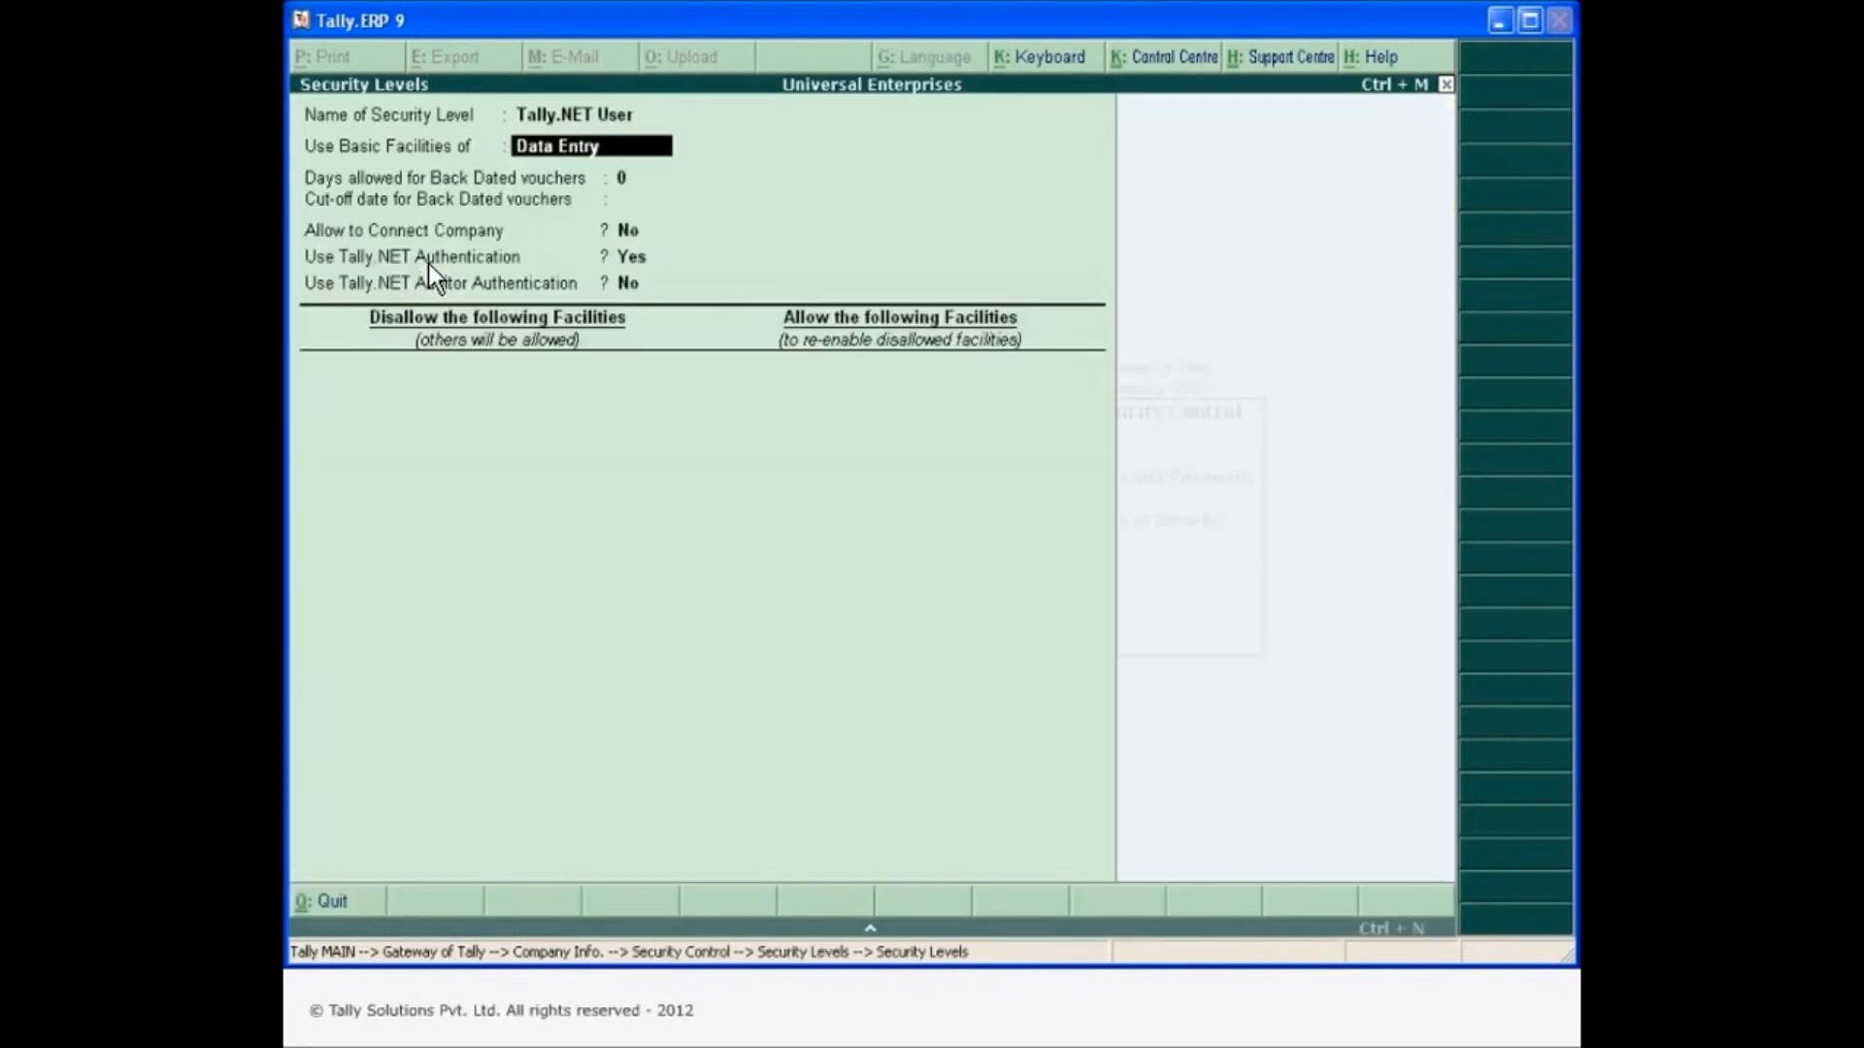
- Base the Tally.NET User level on Owner facilities, then start another user row in Users and Passwords
left_click(588, 145)
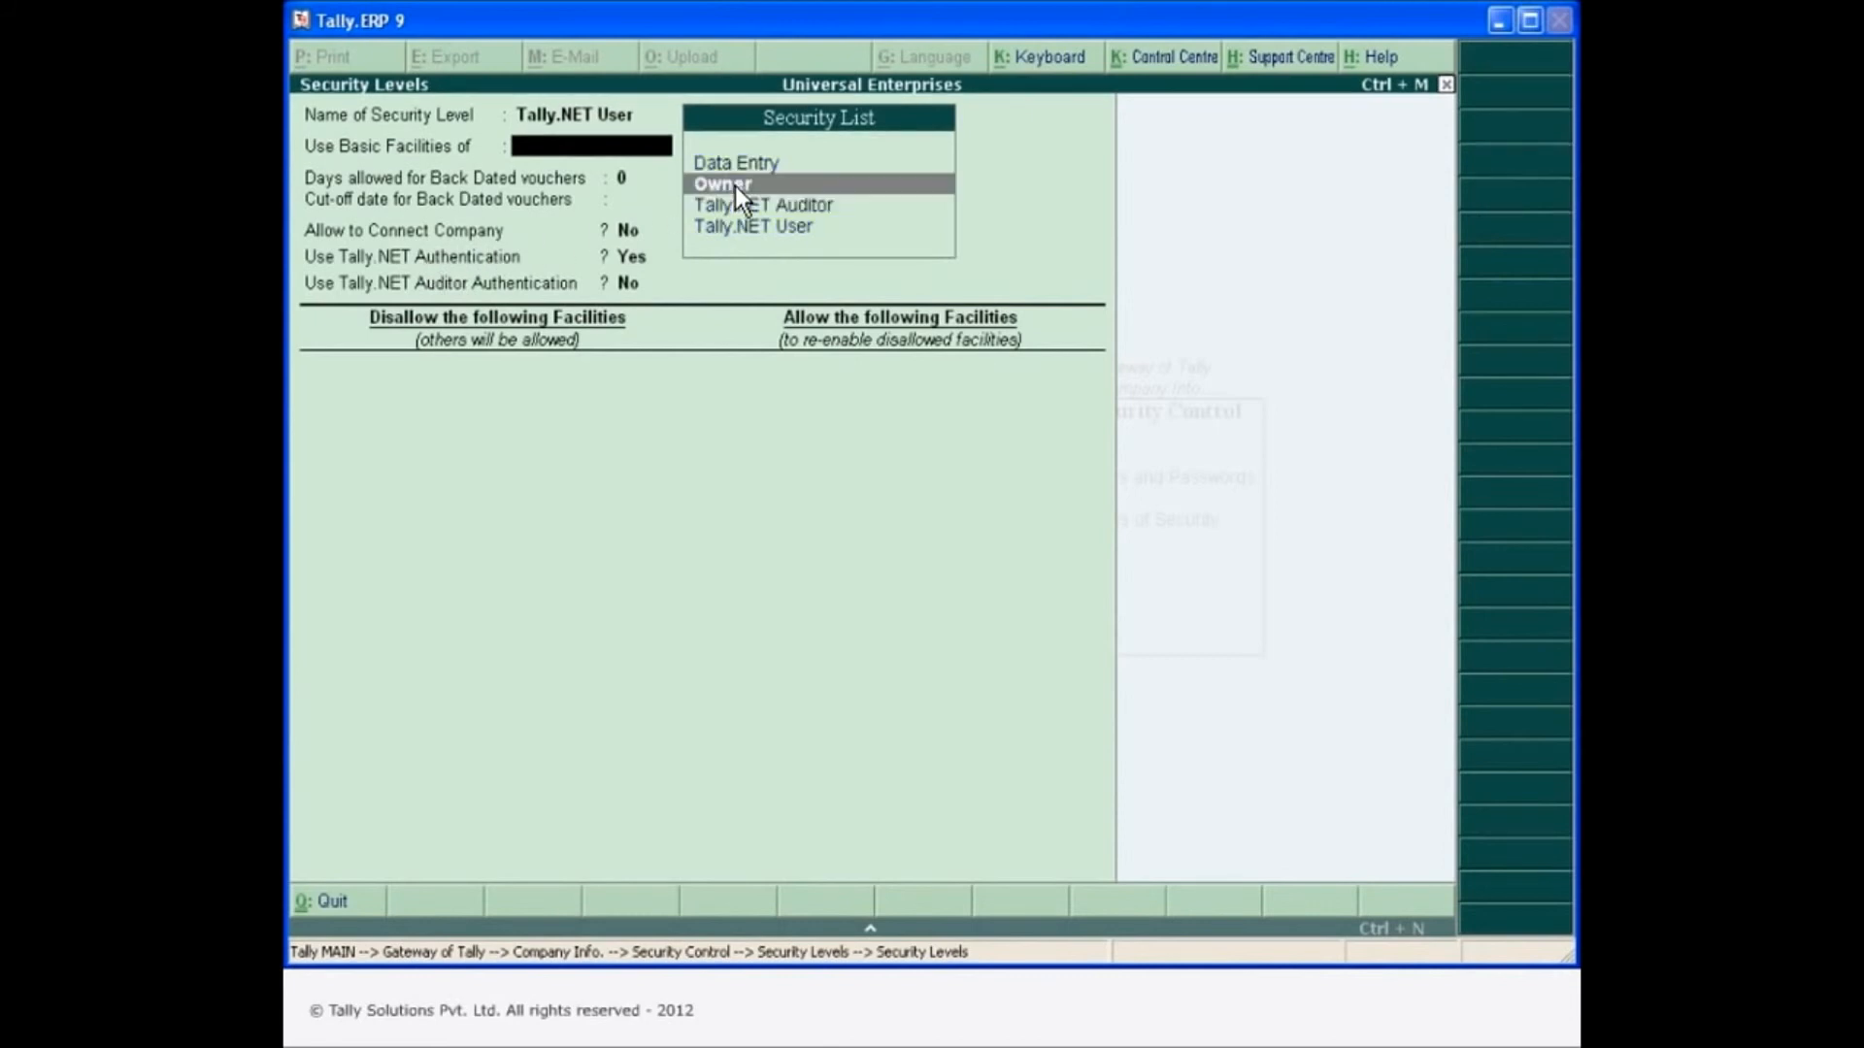
left_click(724, 183)
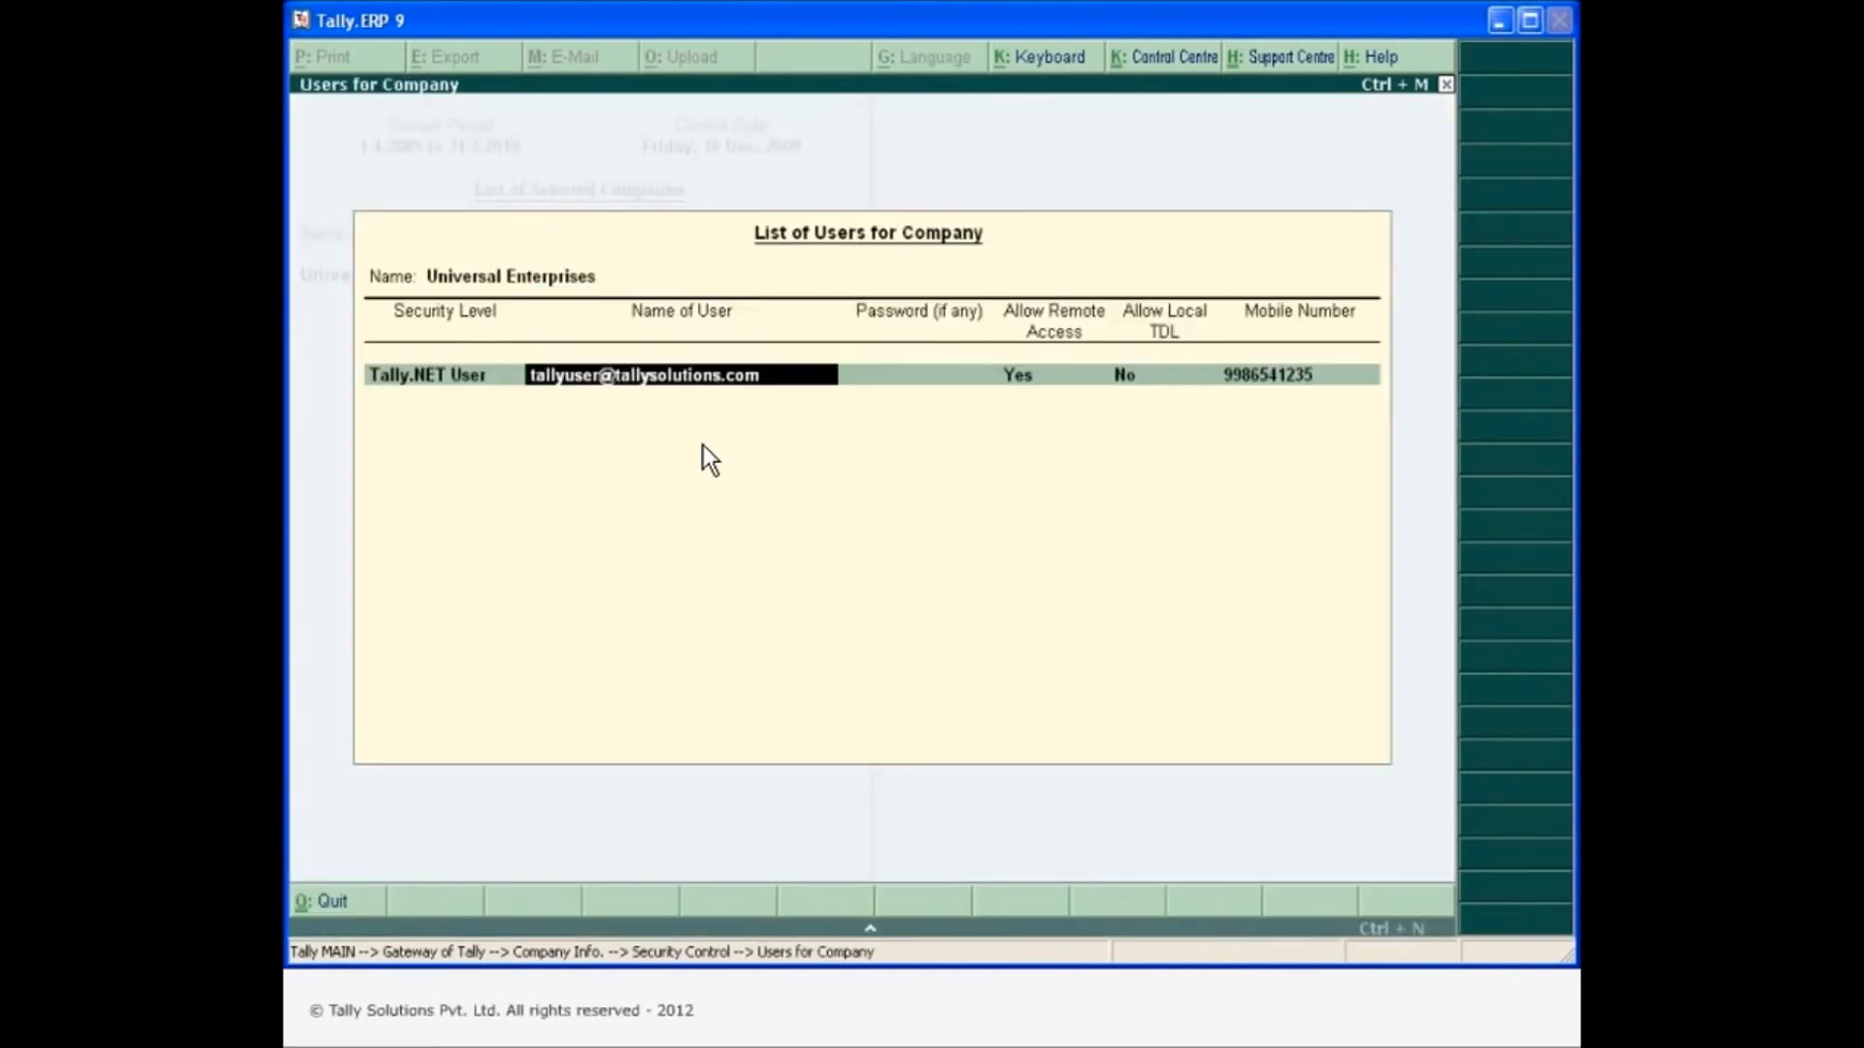
left_click(443, 375)
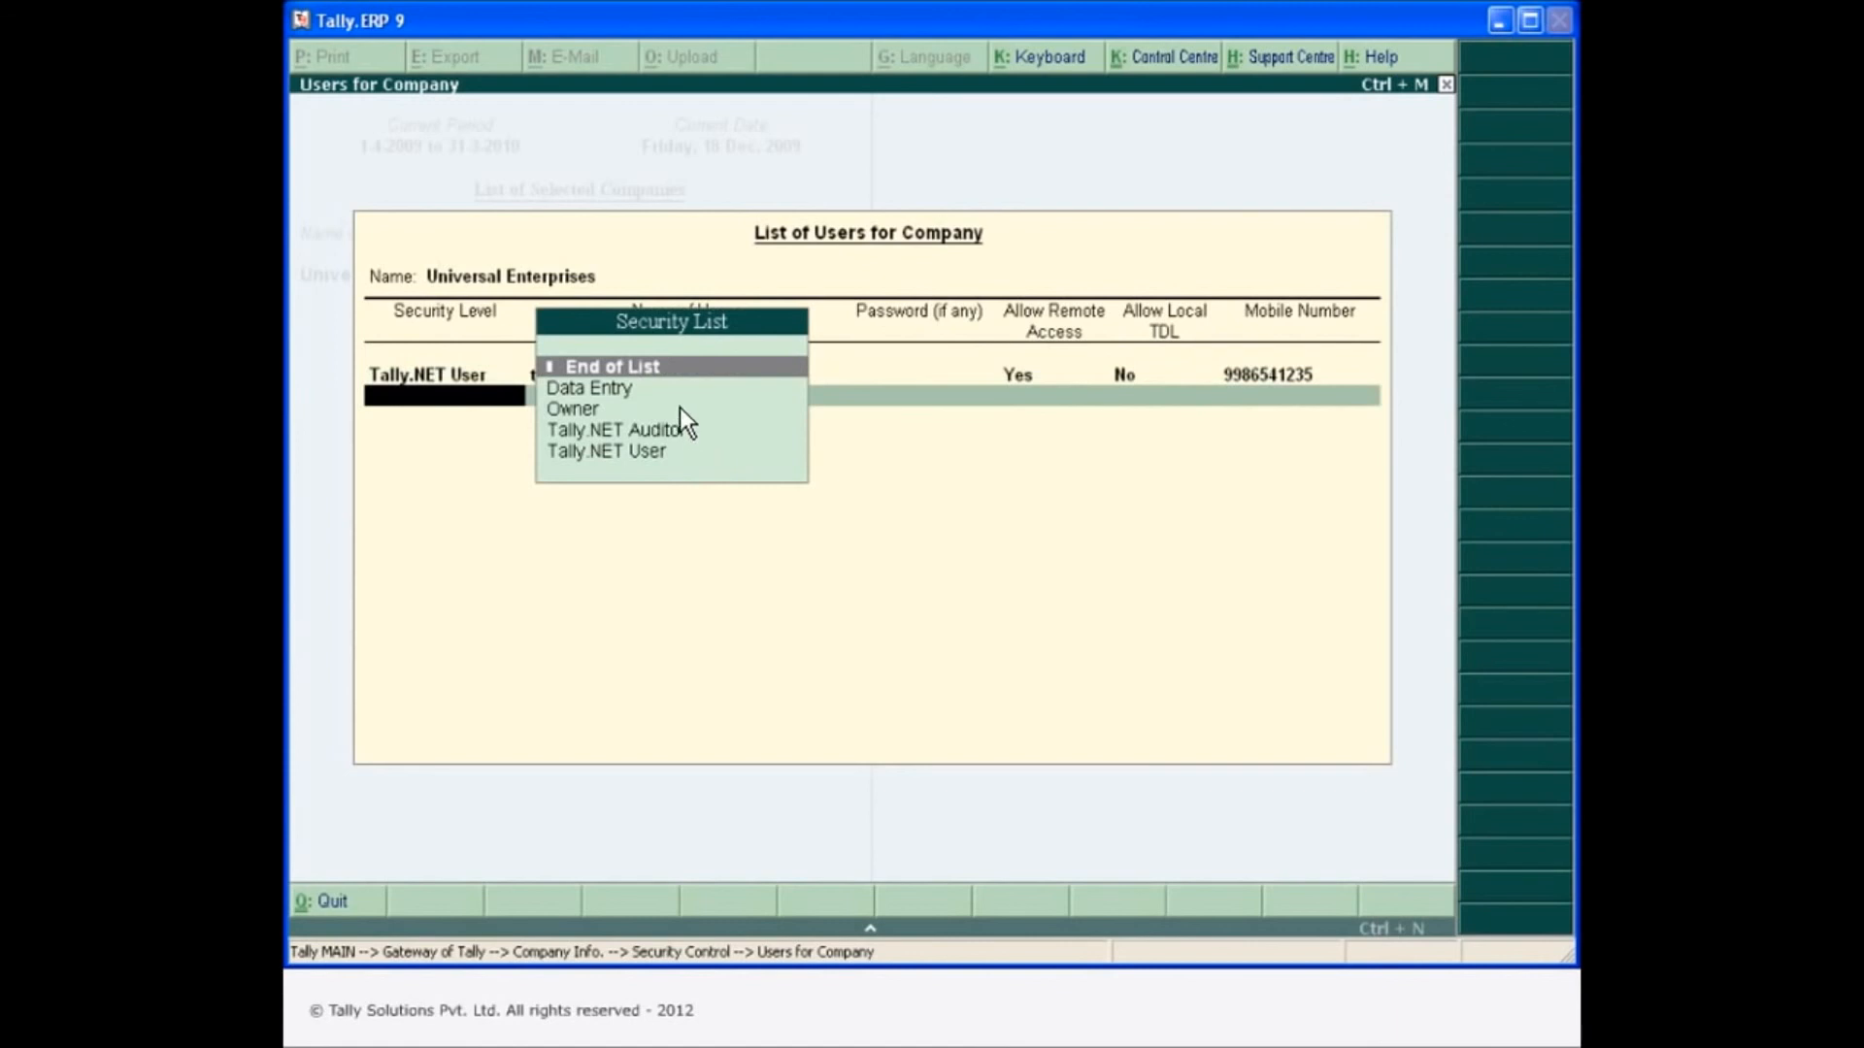